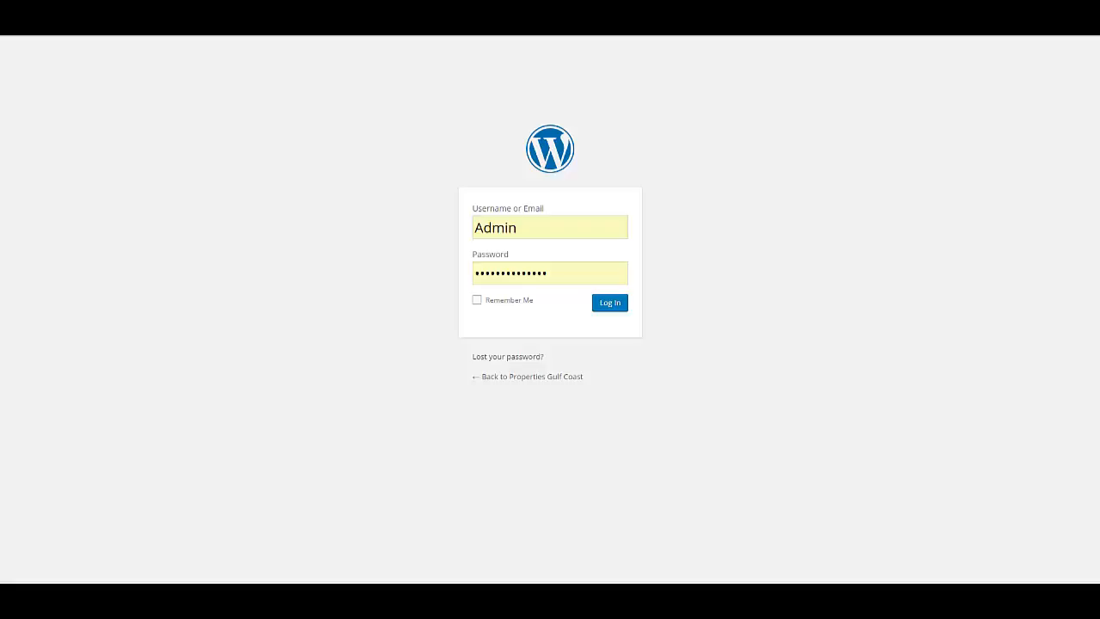
mouse_move(797, 203)
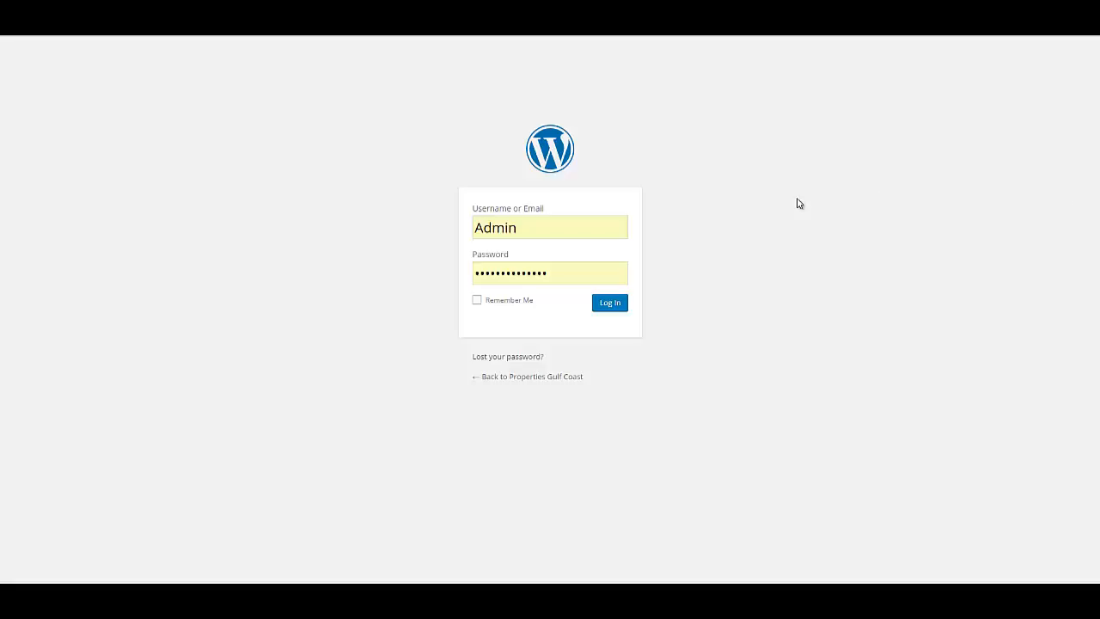
mouse_move(777, 209)
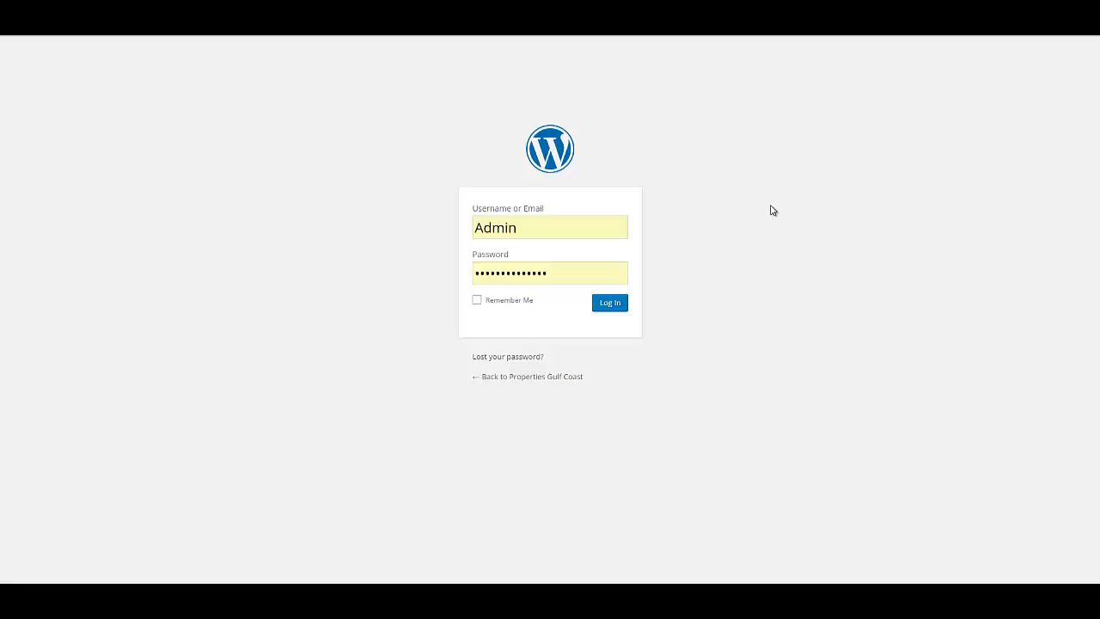
mouse_move(543, 181)
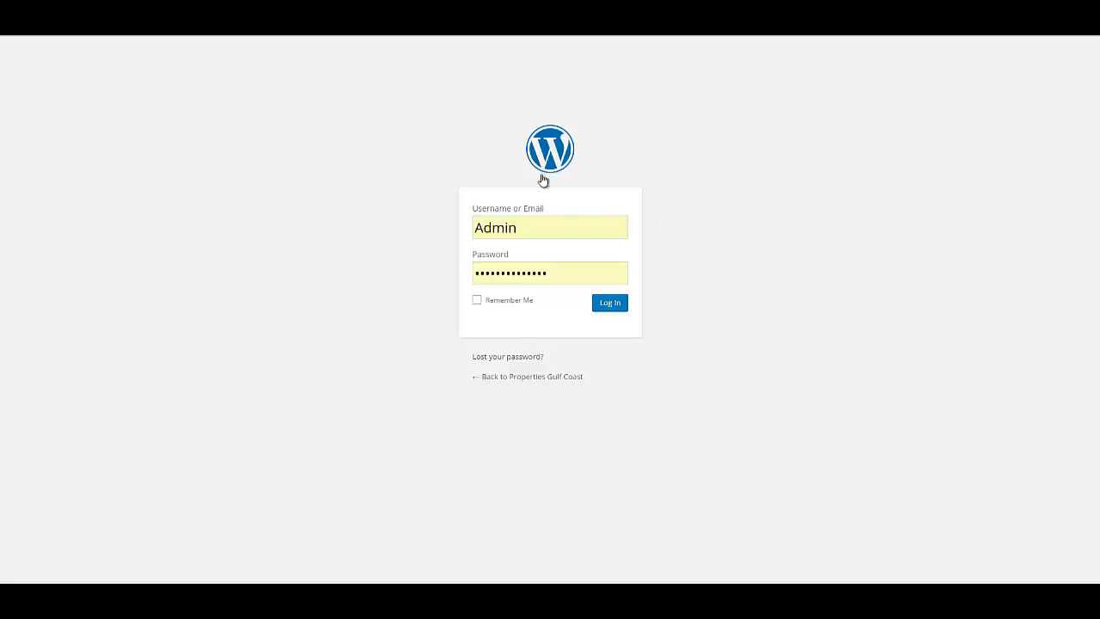
mouse_move(543, 206)
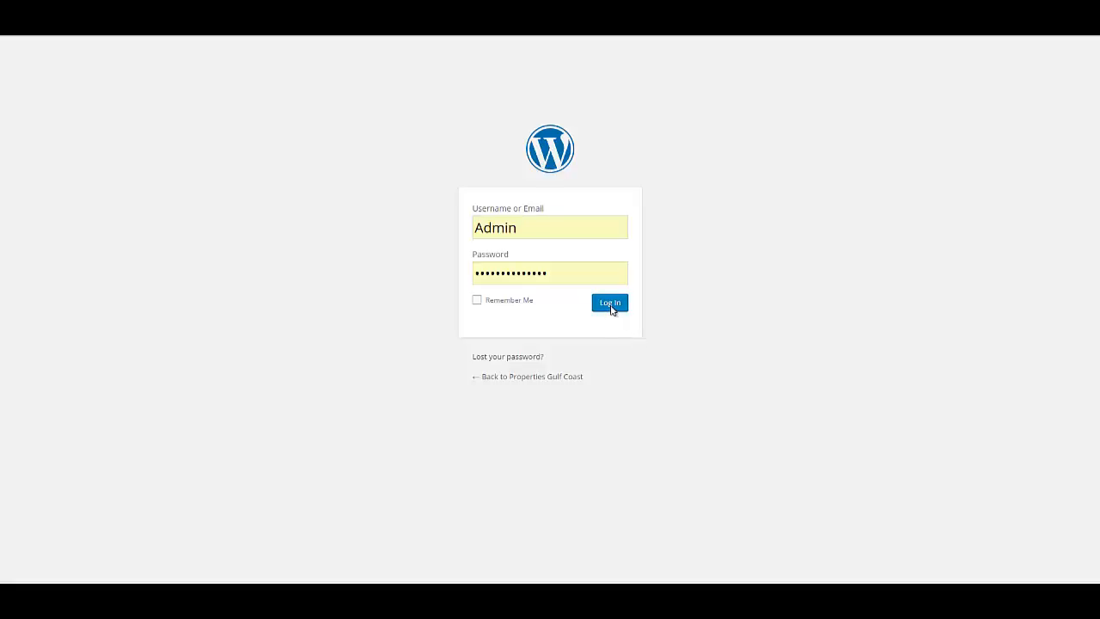
Log in with the entered credentials and land on the admin Dashboard.
click(608, 303)
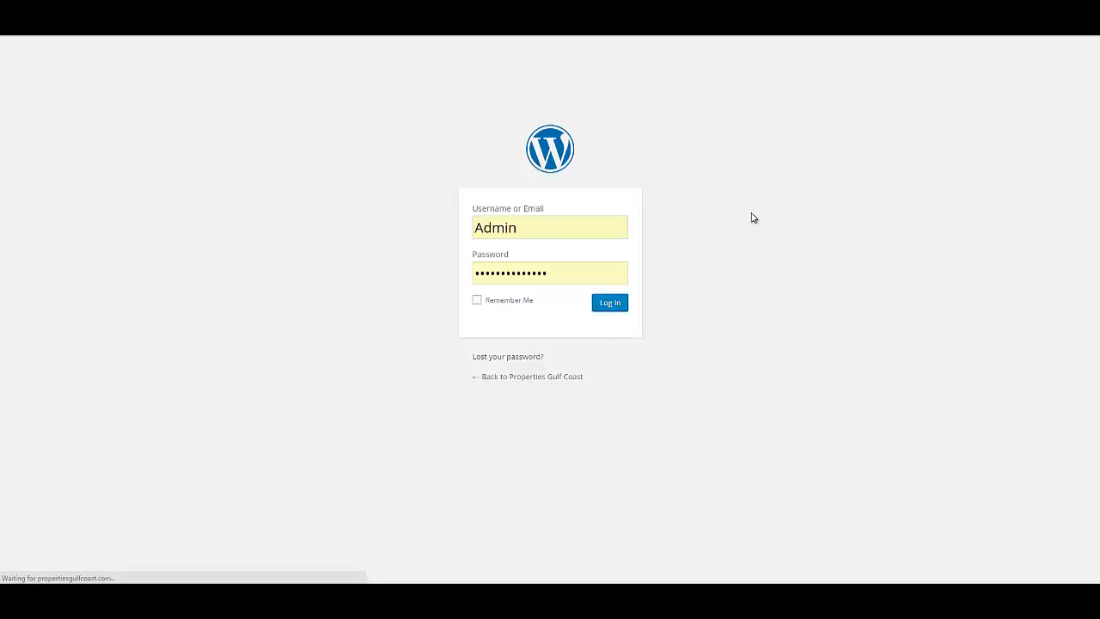
click(608, 302)
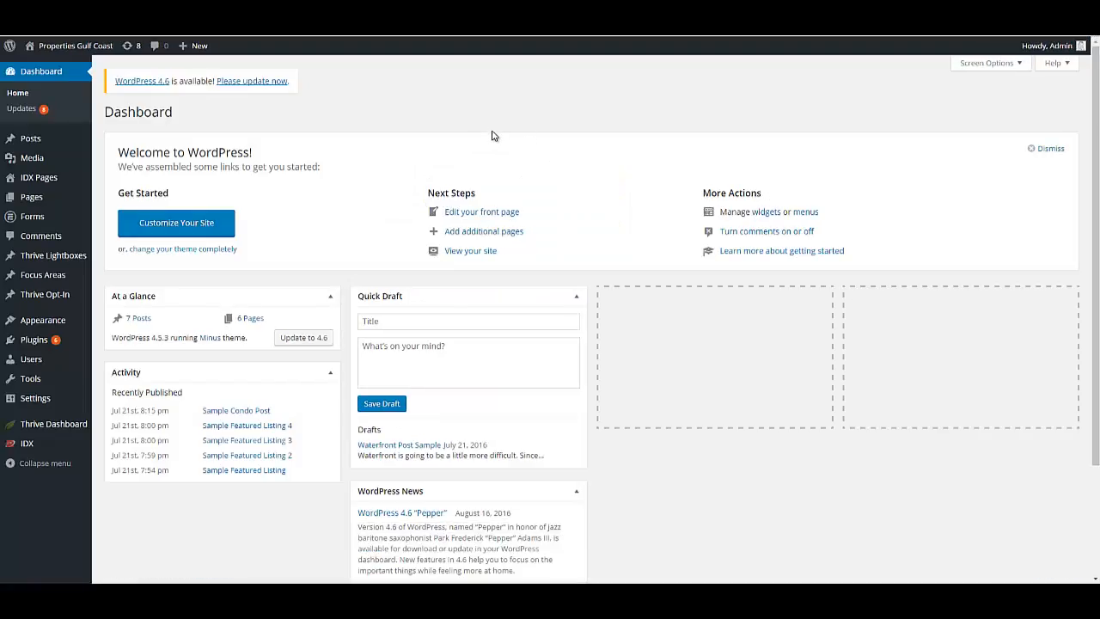
mouse_move(483, 134)
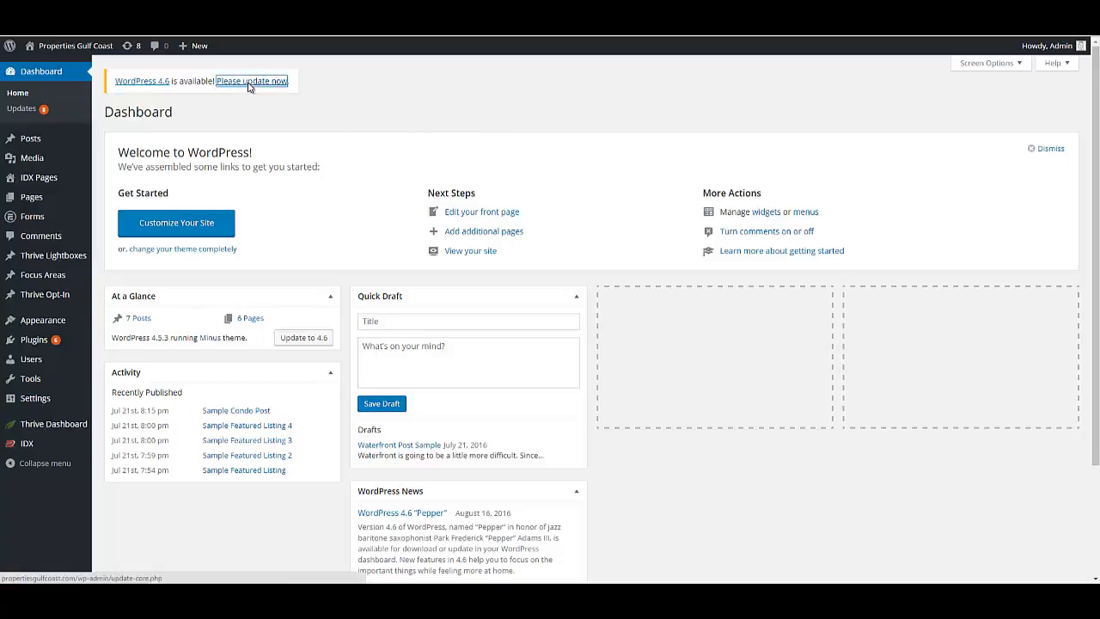
Follow the update notice and install the WordPress 4.6 core update.
click(251, 80)
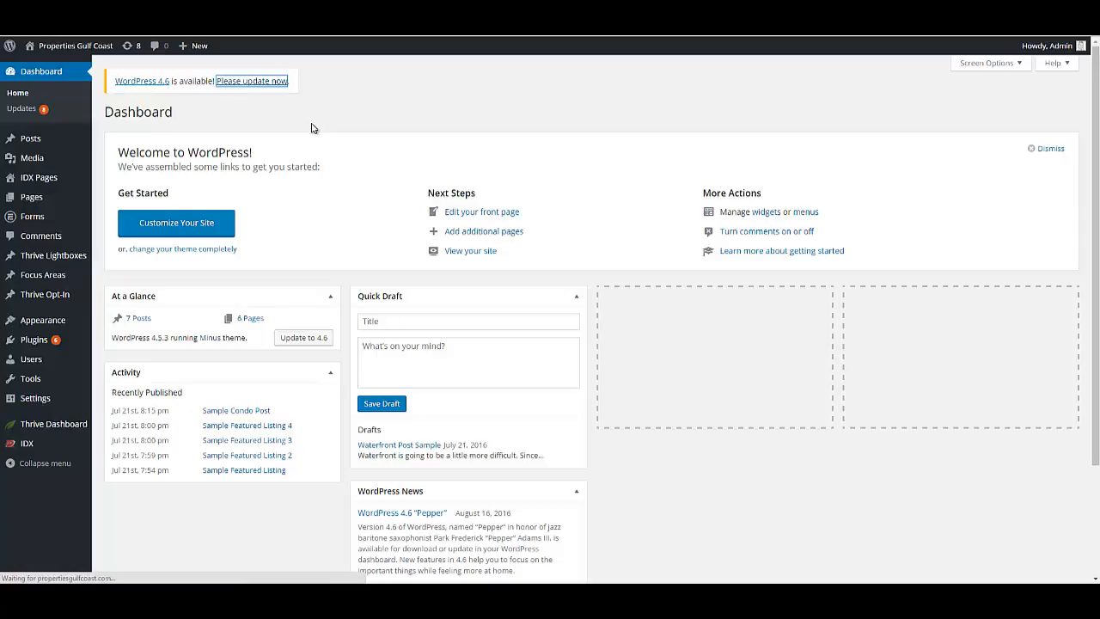
click(251, 81)
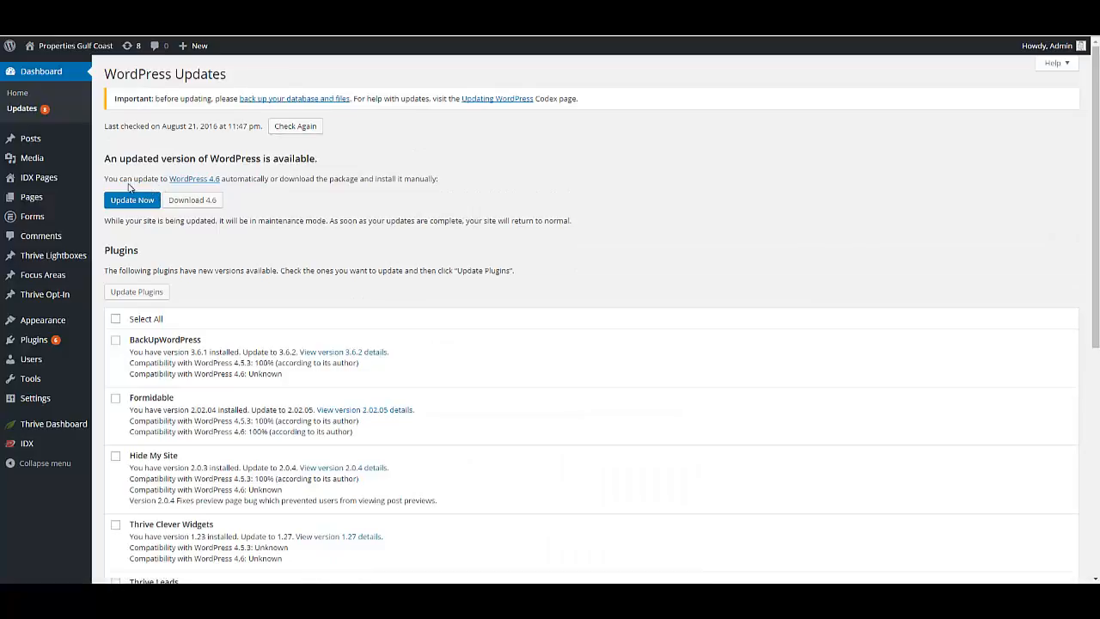
click(130, 199)
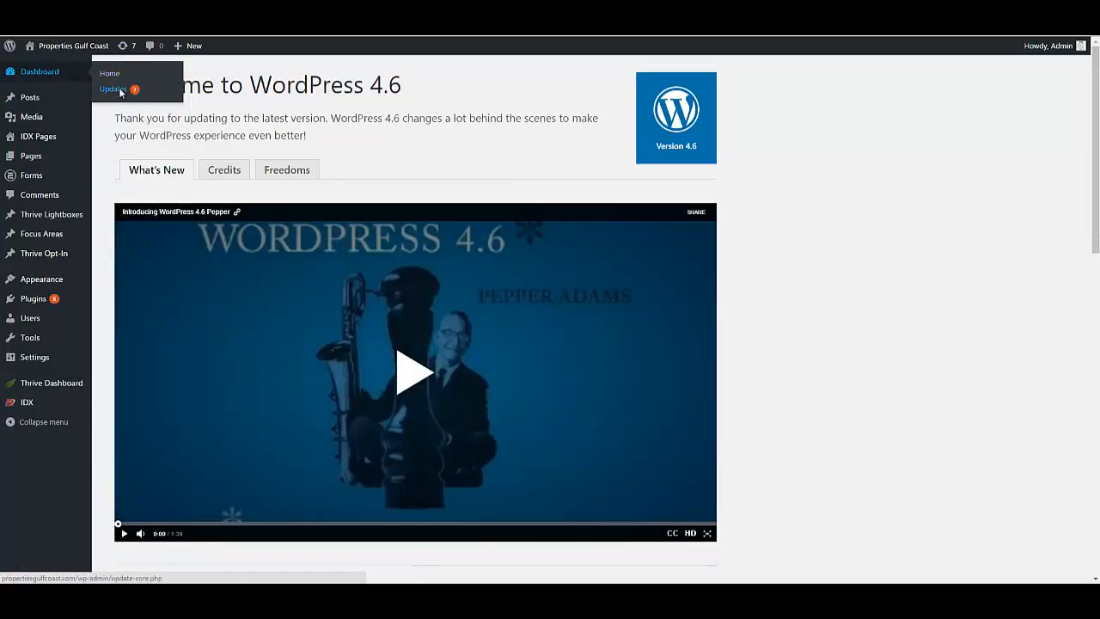
Select all six listed plugins on the Updates page and start updating them.
click(110, 89)
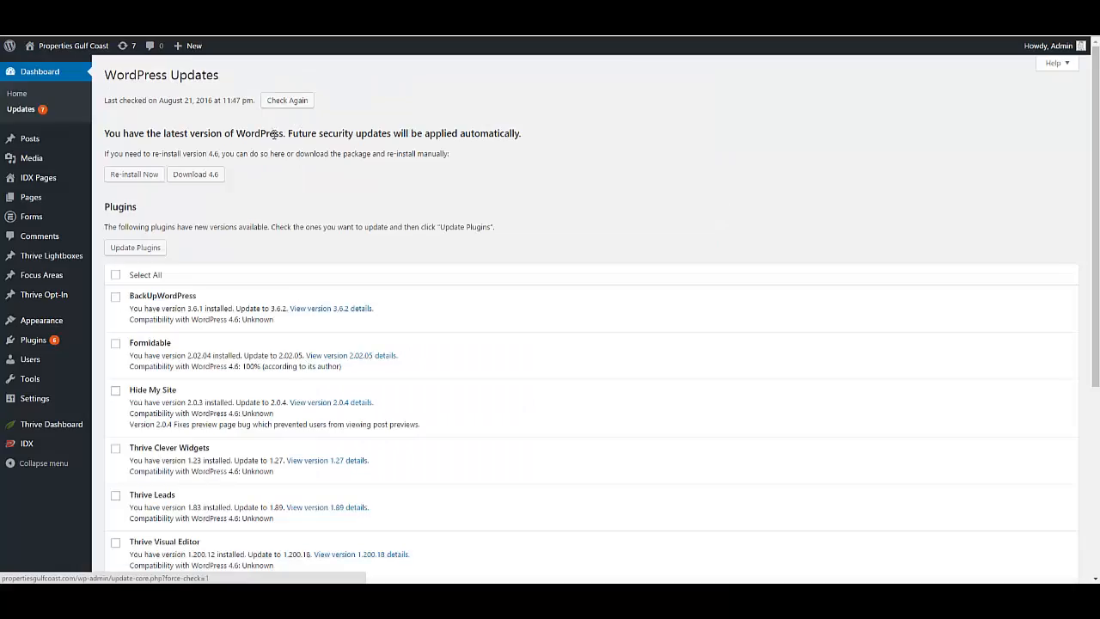
scroll(down, 3)
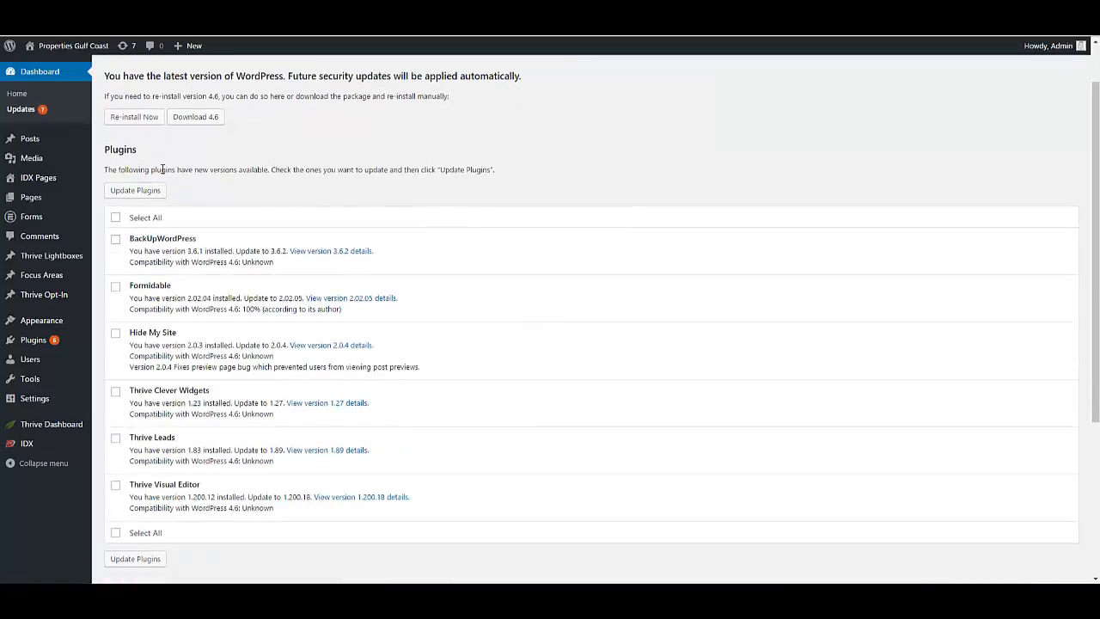
click(115, 216)
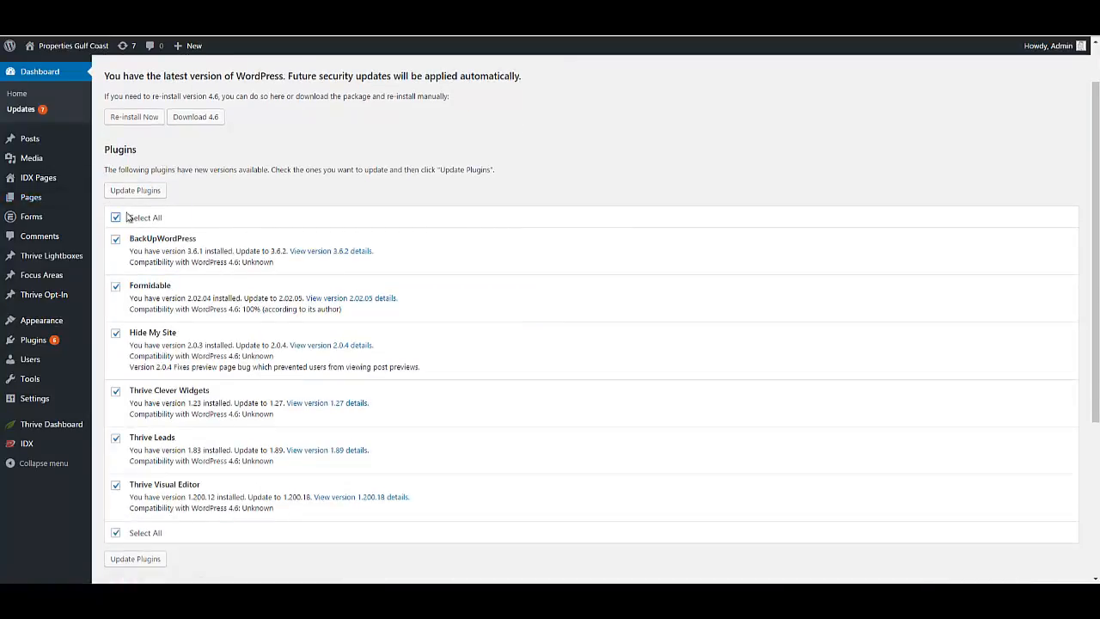
scroll(down, 3)
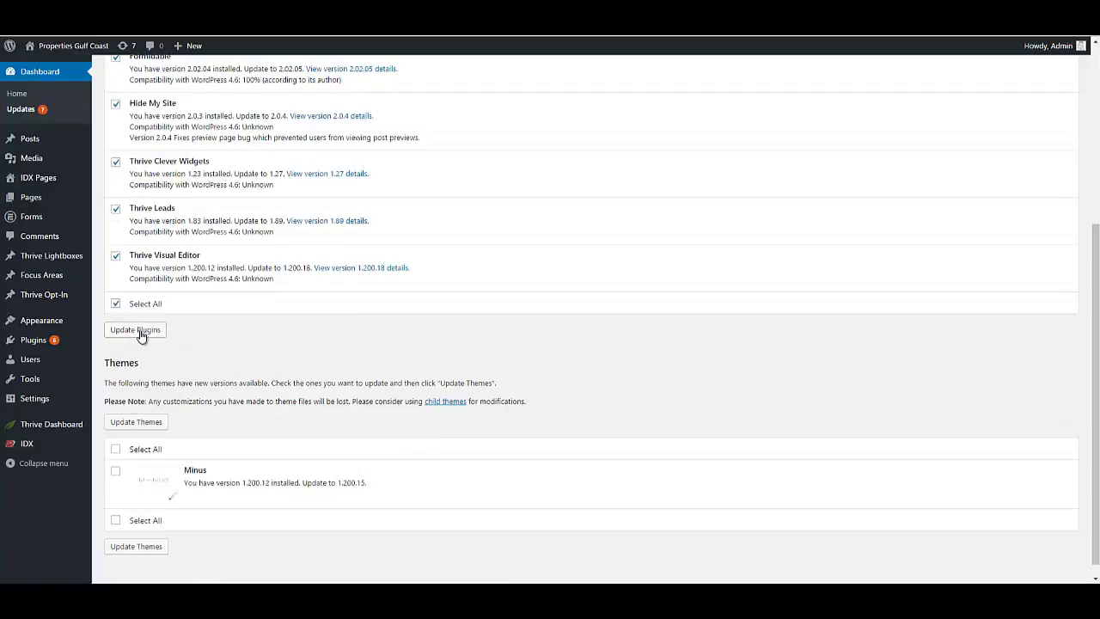
click(134, 329)
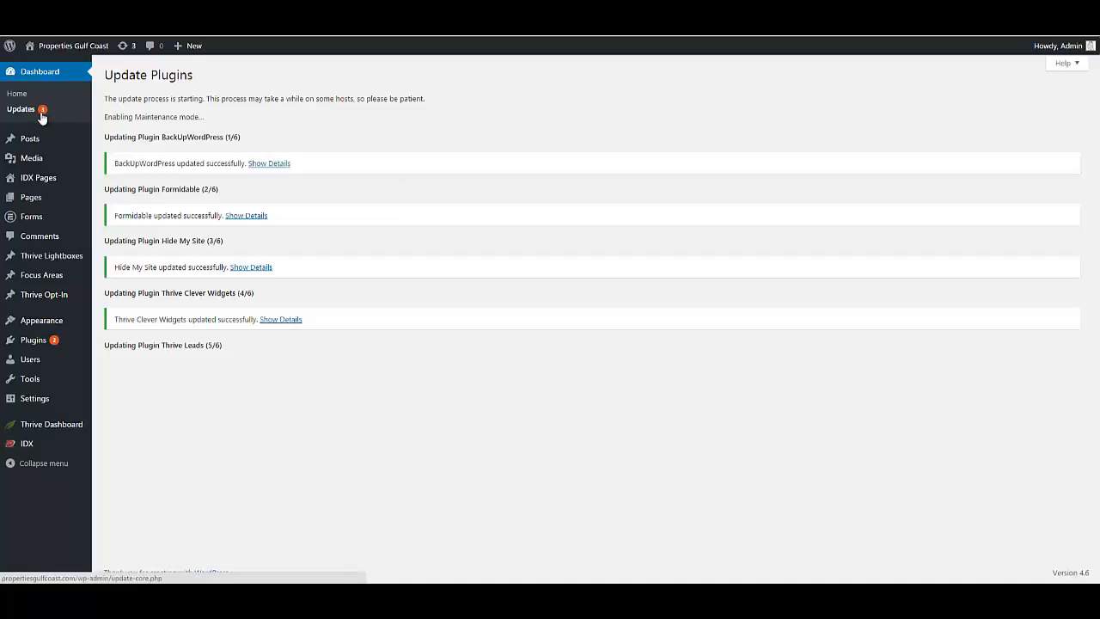
mouse_move(207, 129)
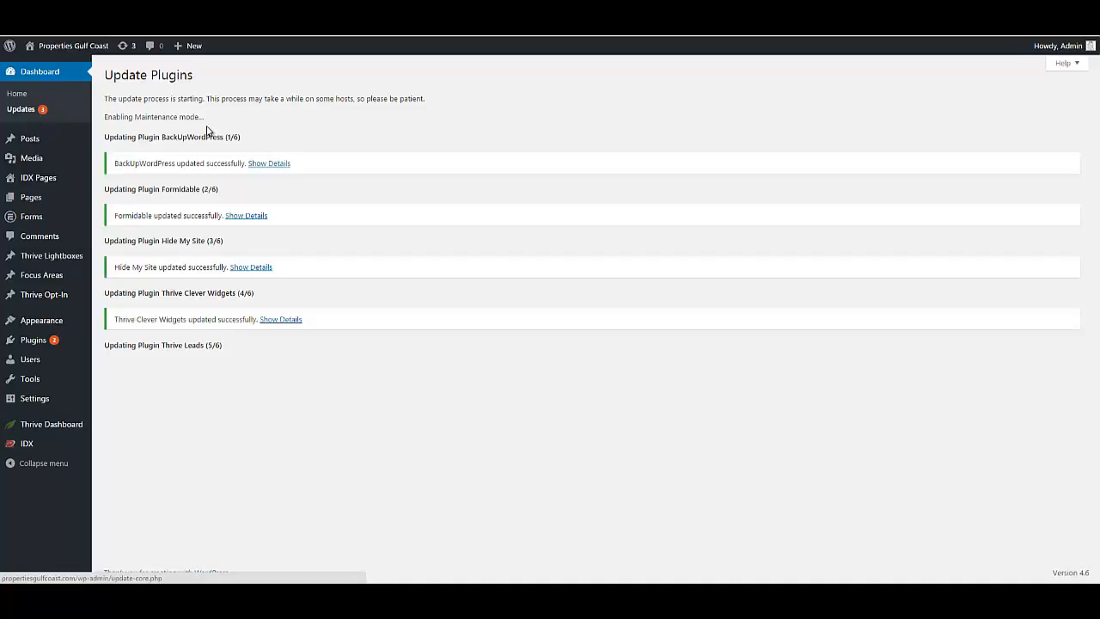
mouse_move(358, 278)
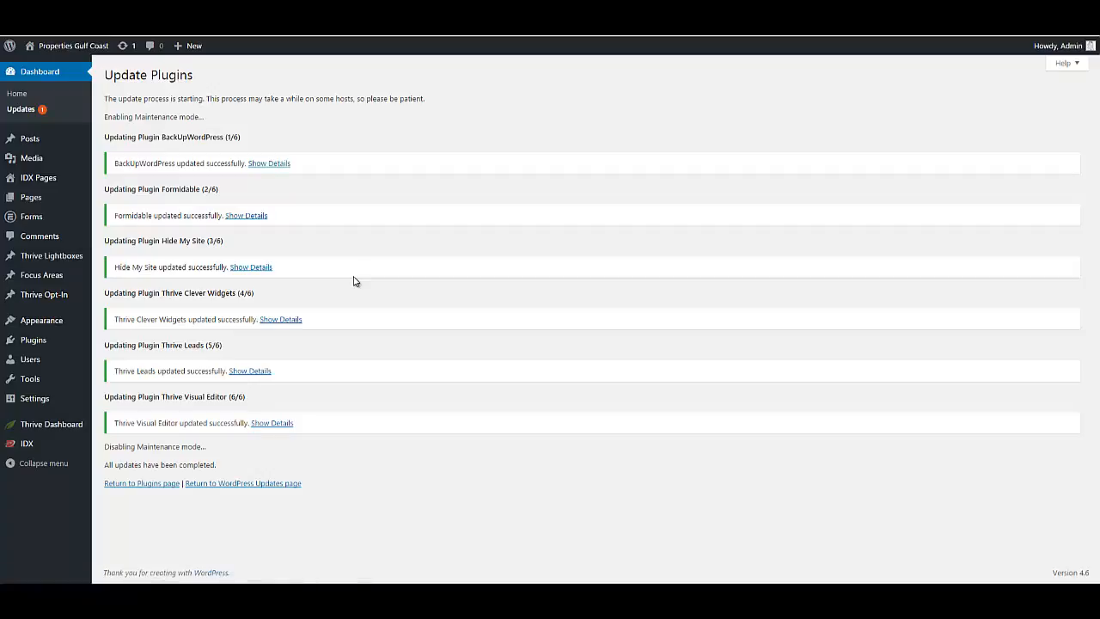
mouse_move(358, 290)
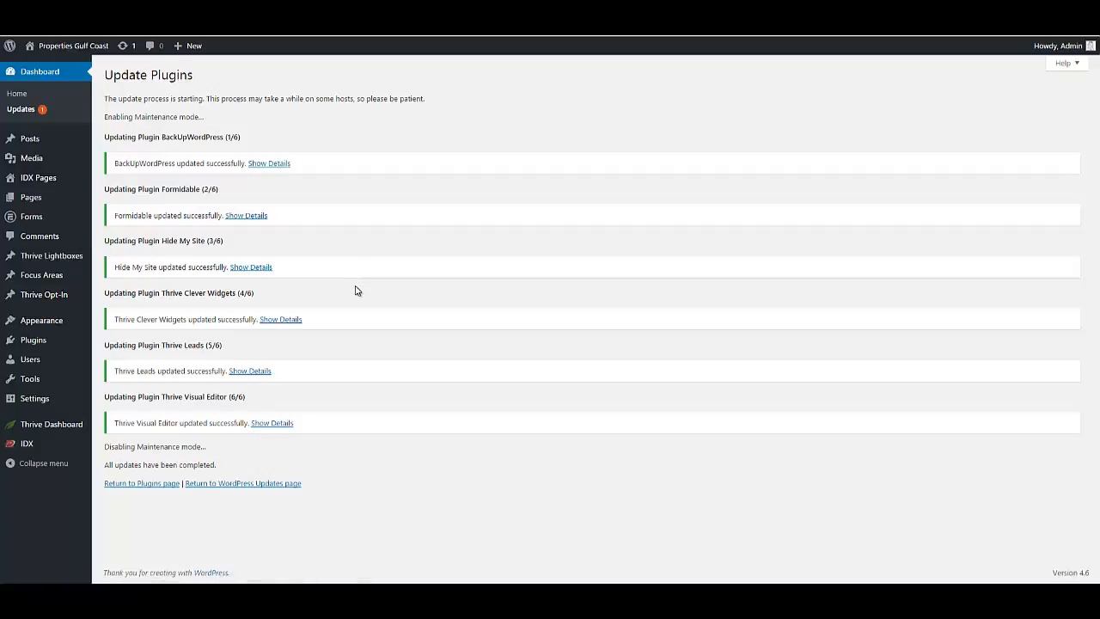
mouse_move(144, 460)
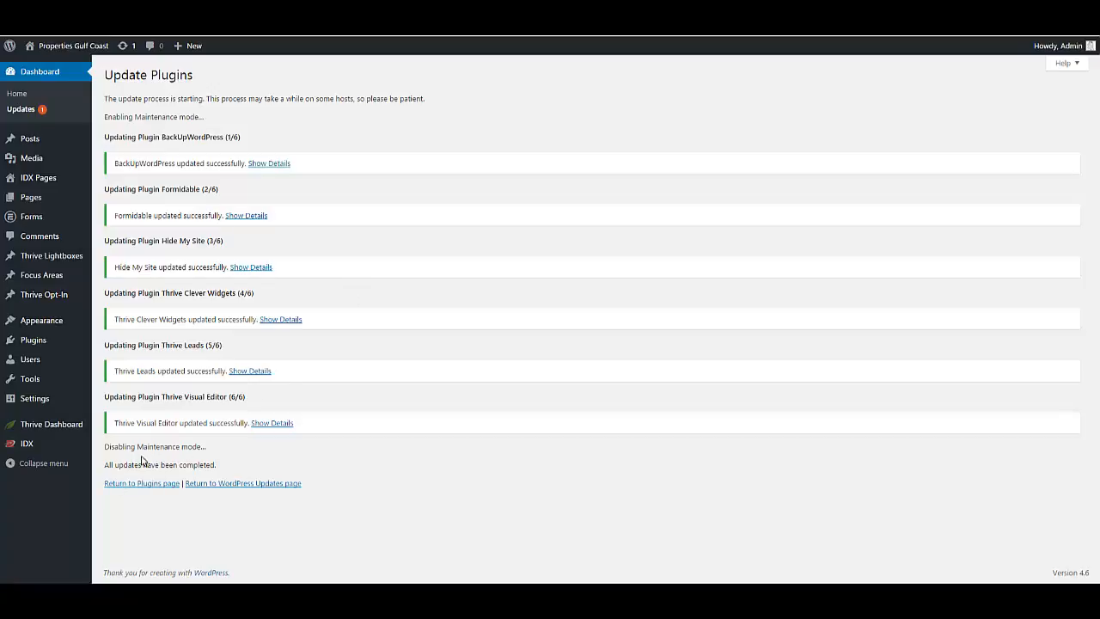
mouse_move(199, 86)
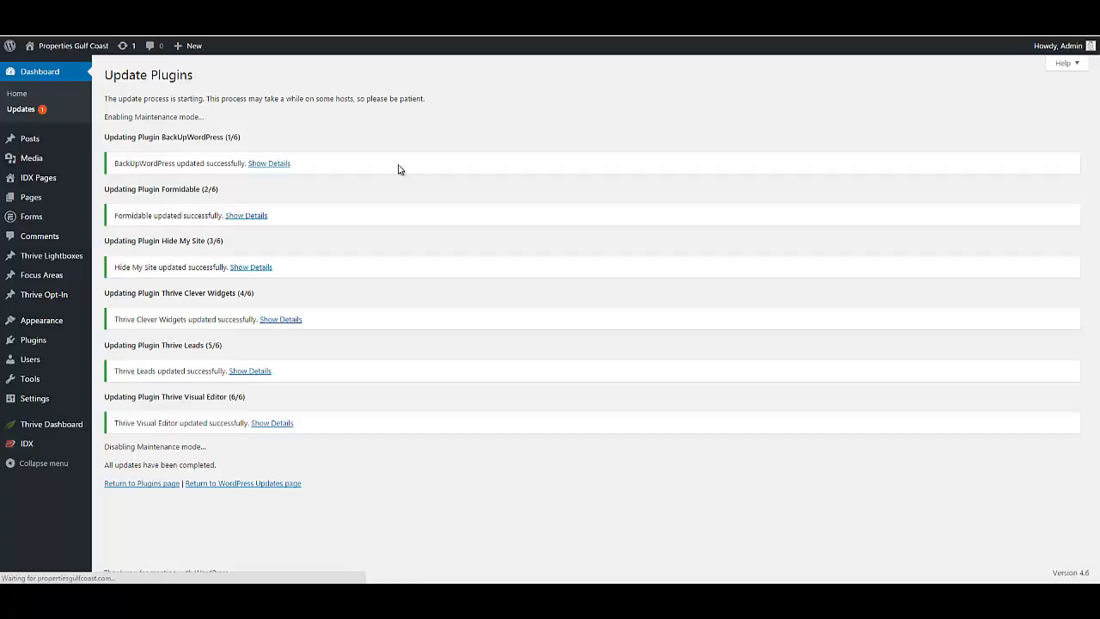
Return to the Updates overview, select all themes and update the Minus theme.
click(242, 481)
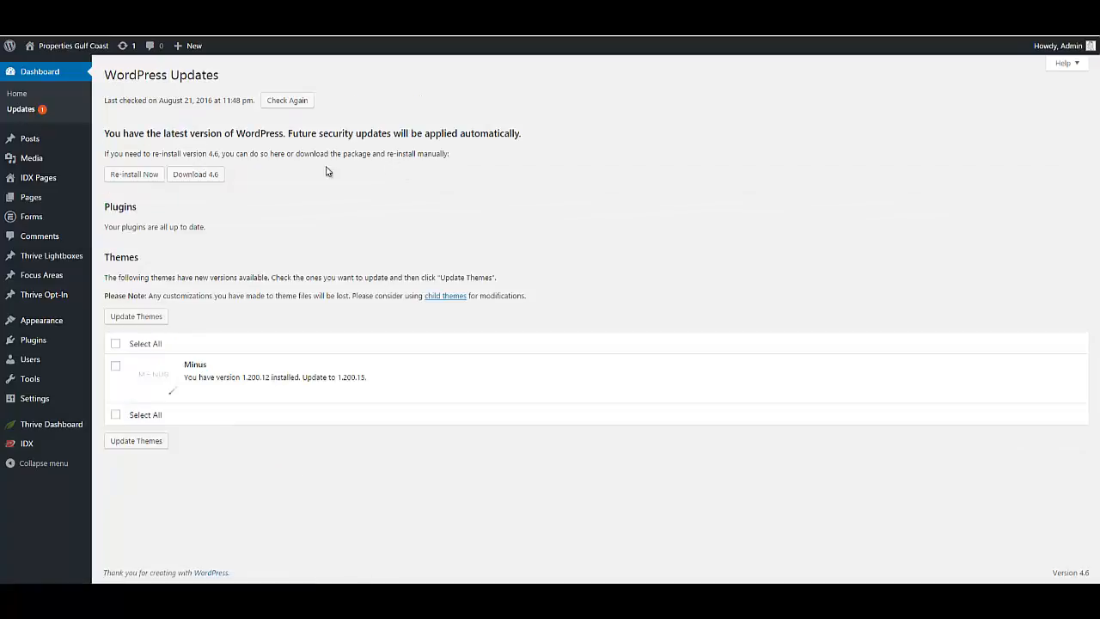
click(116, 343)
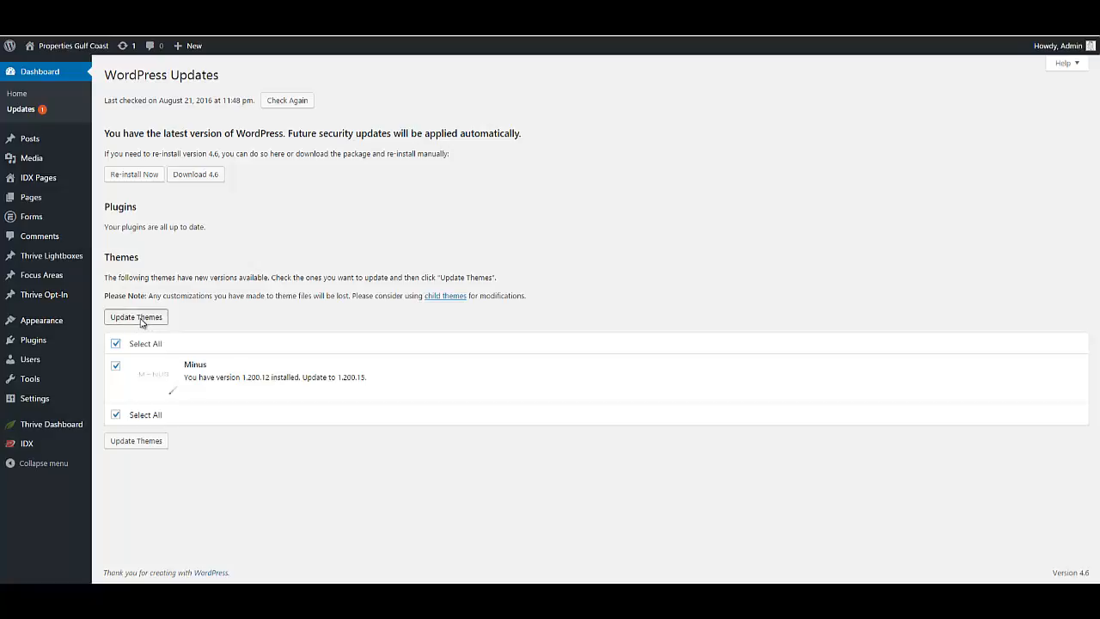
click(136, 316)
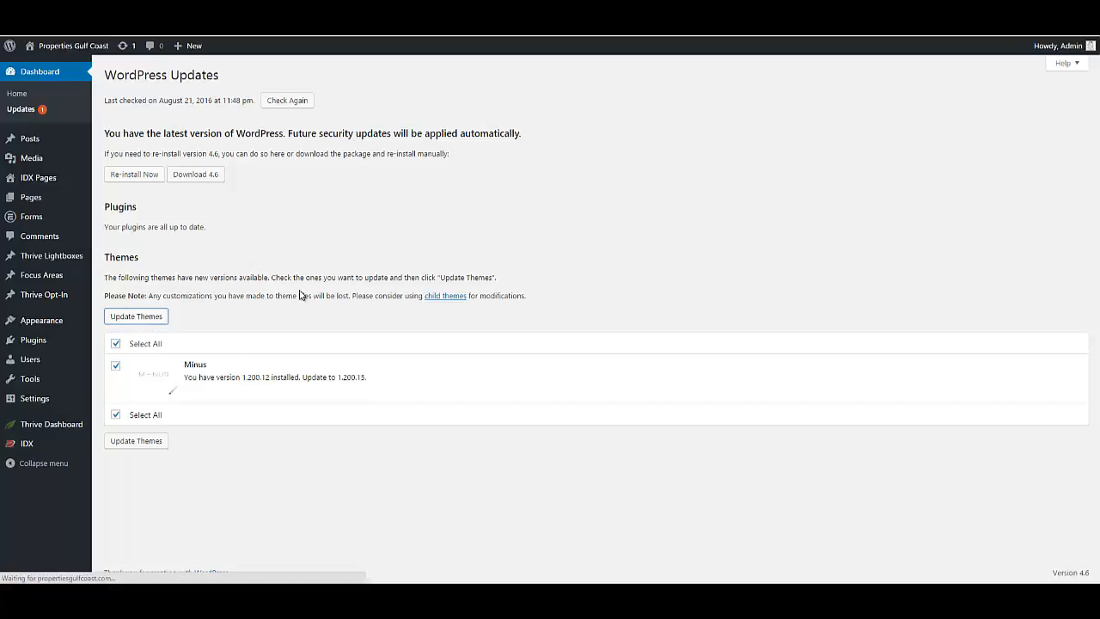
click(136, 317)
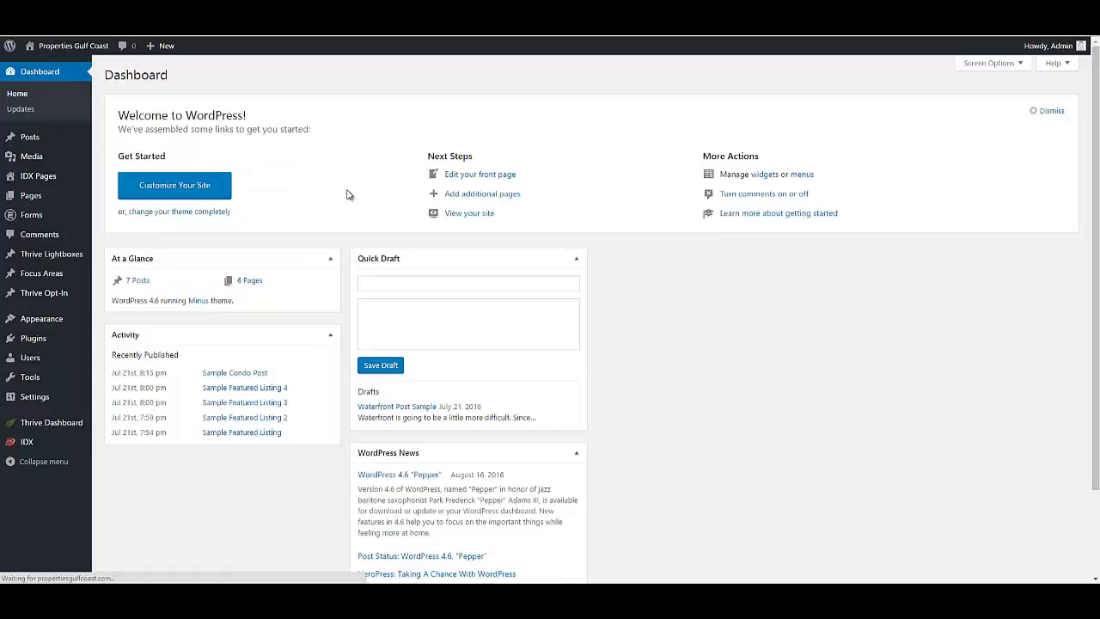
scroll(down, 3)
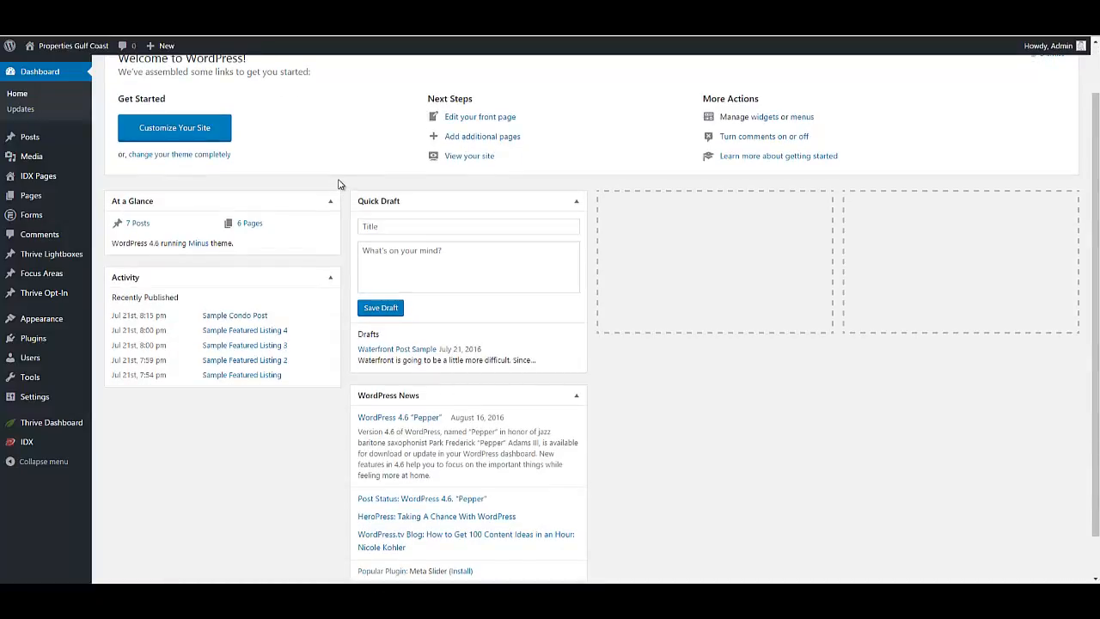
mouse_move(251, 306)
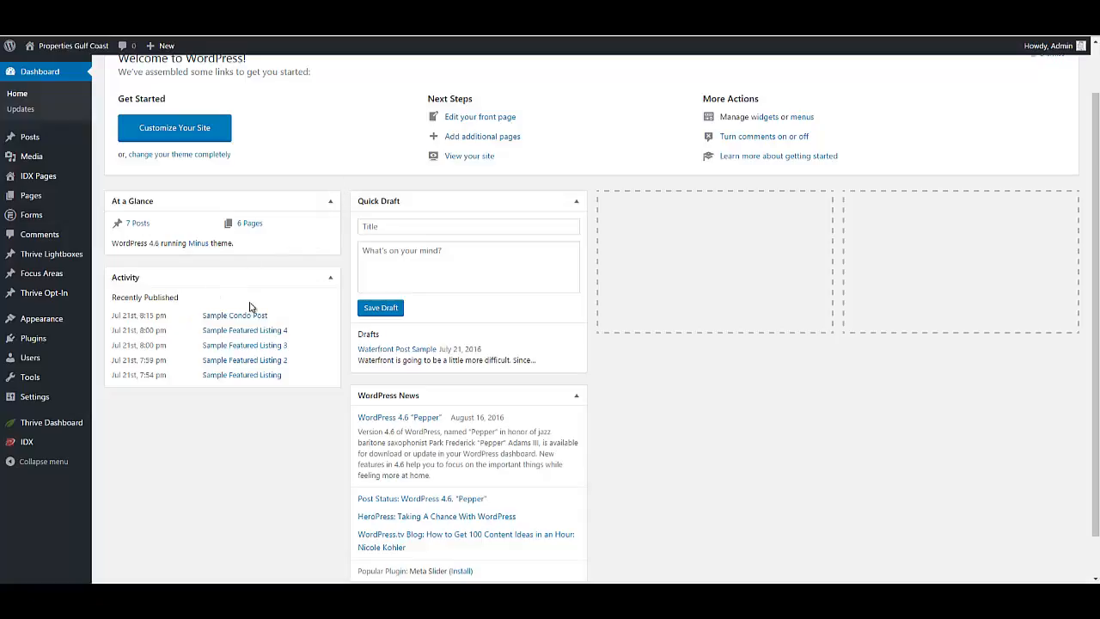
mouse_move(317, 380)
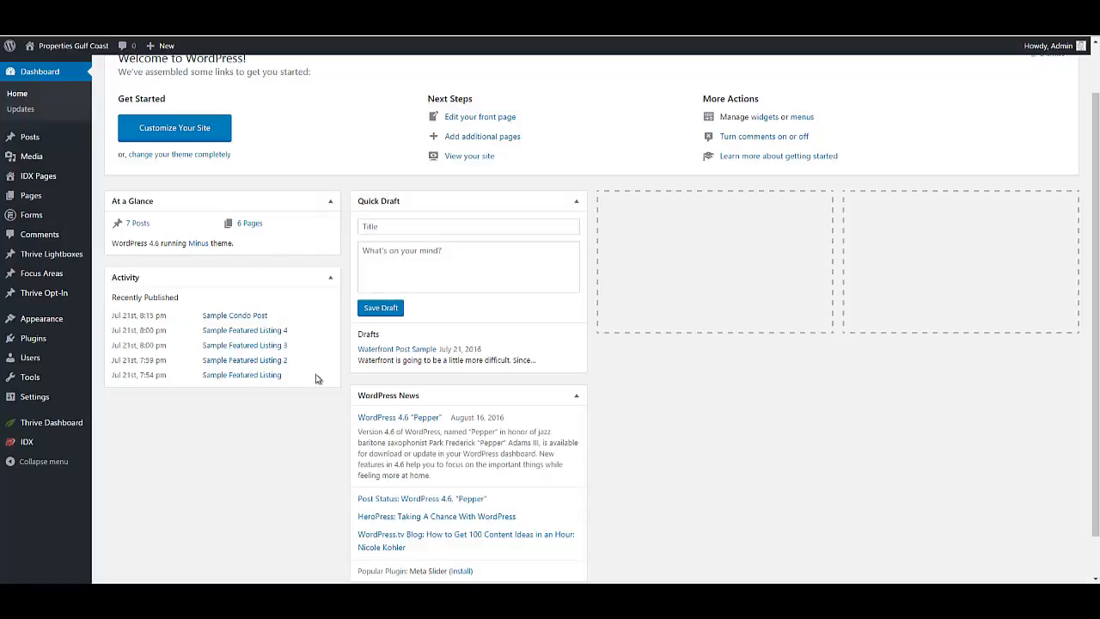
mouse_move(200, 356)
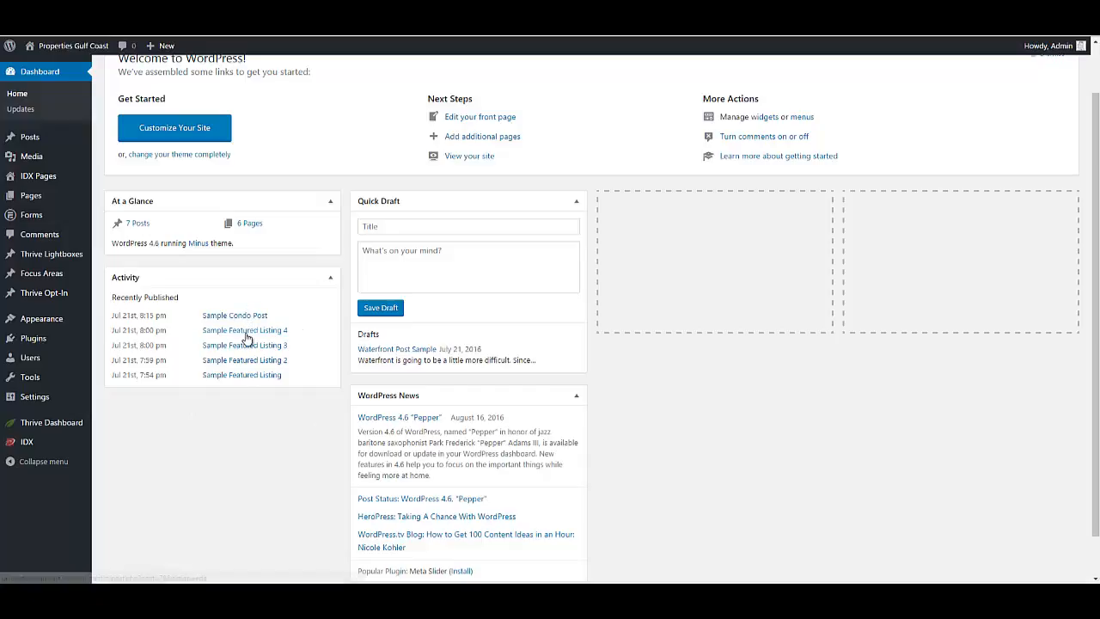
mouse_move(268, 285)
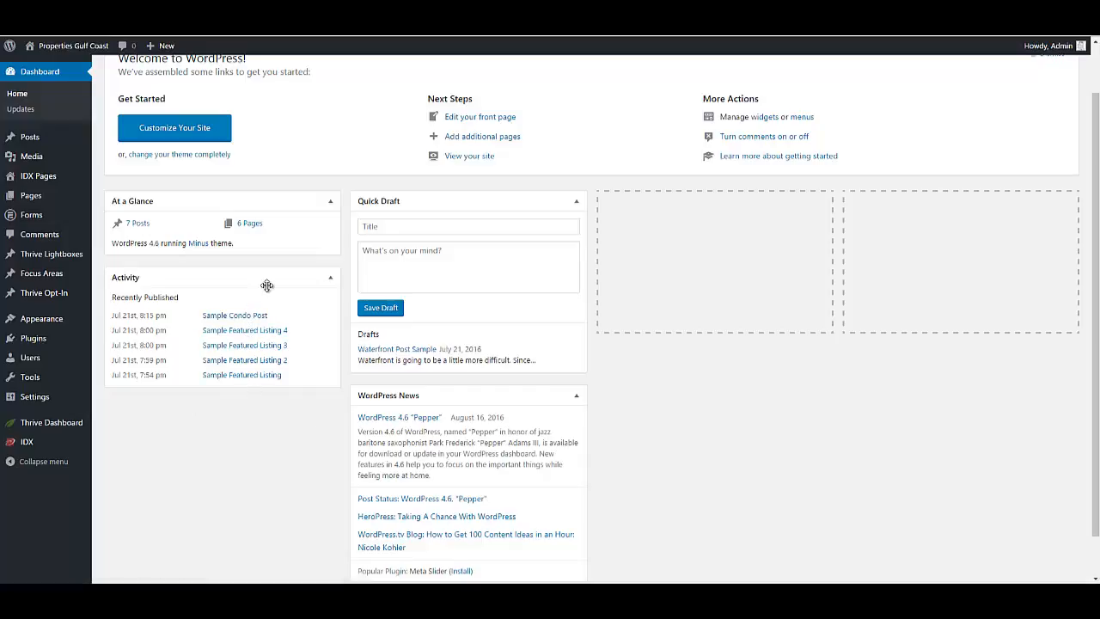
mouse_move(304, 268)
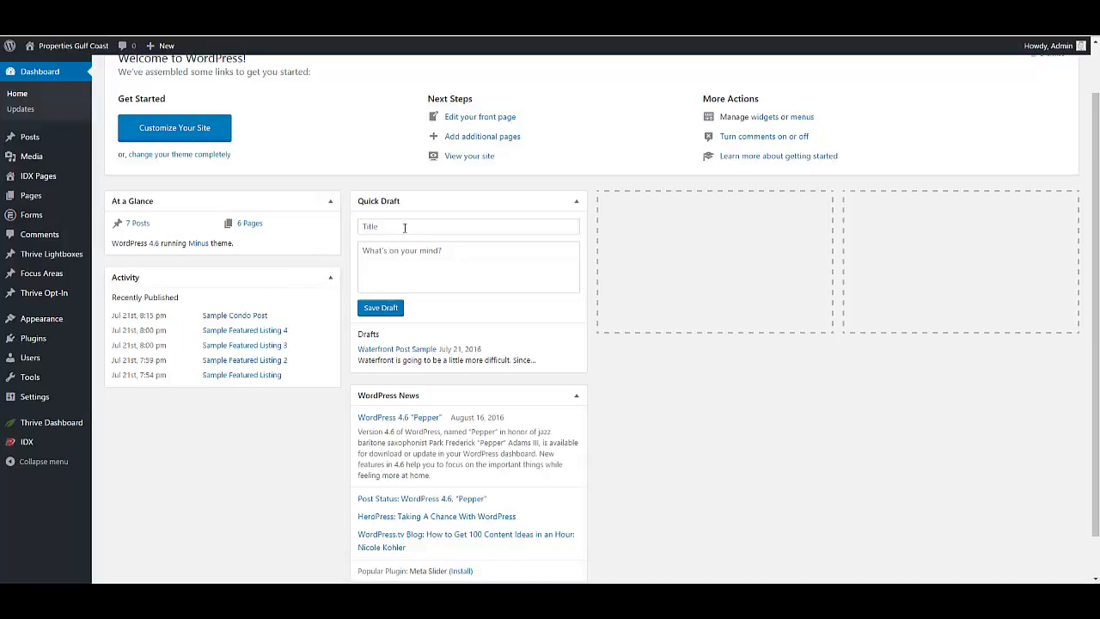
mouse_move(411, 241)
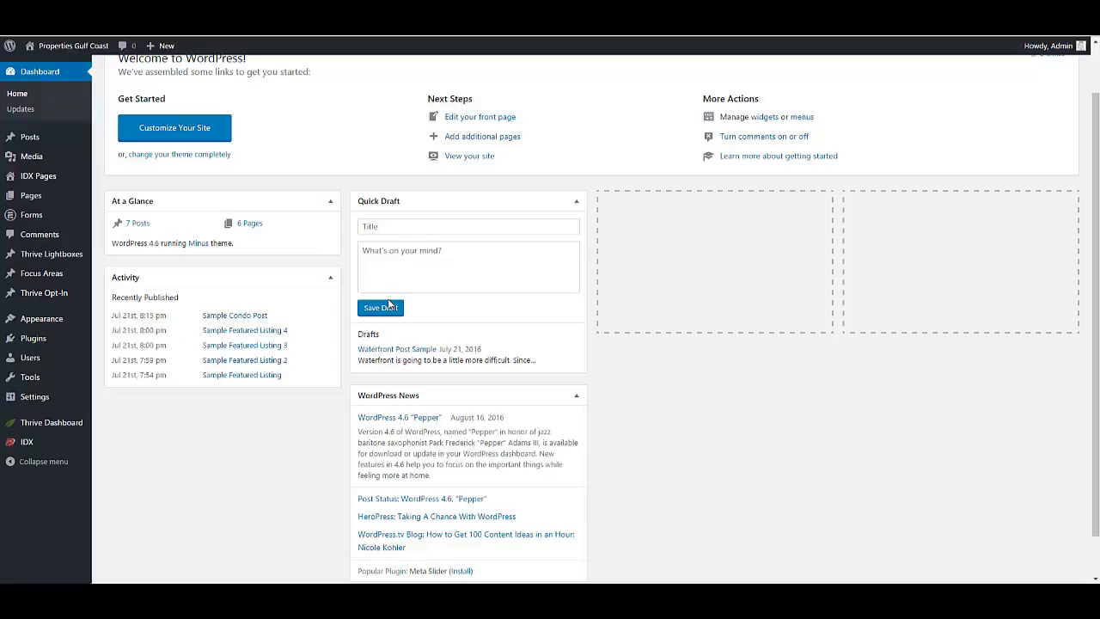
mouse_move(450, 267)
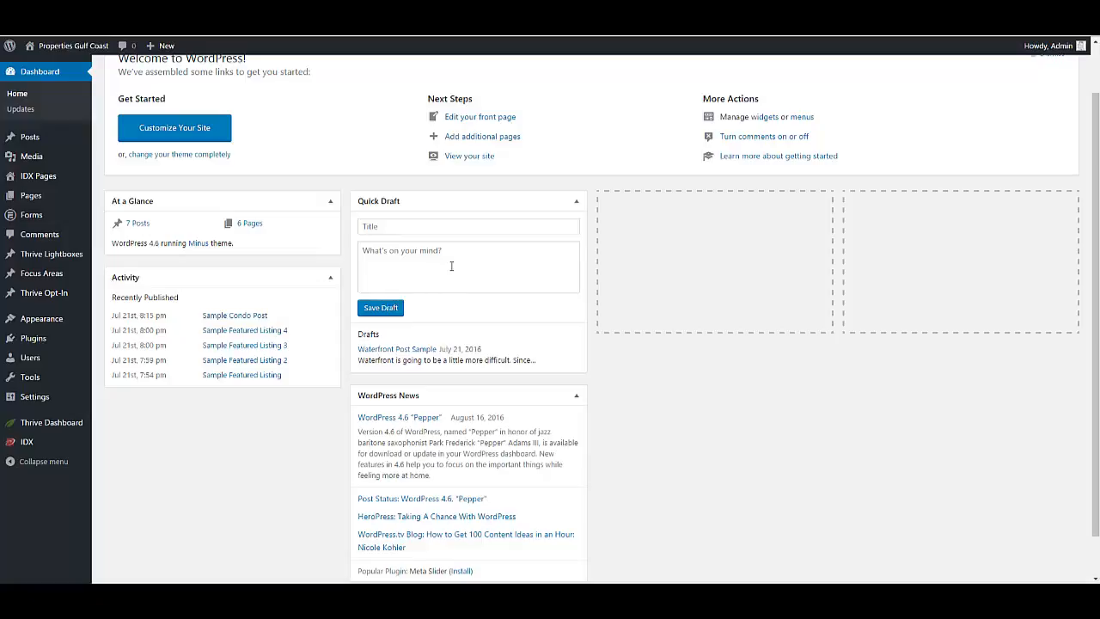
mouse_move(515, 266)
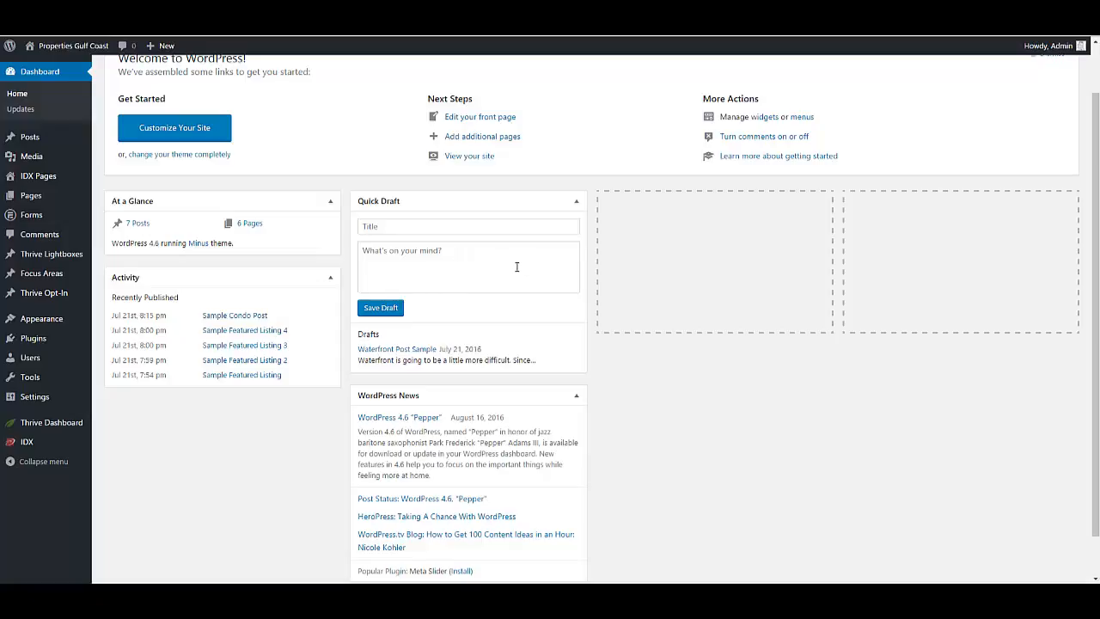
scroll(up, 3)
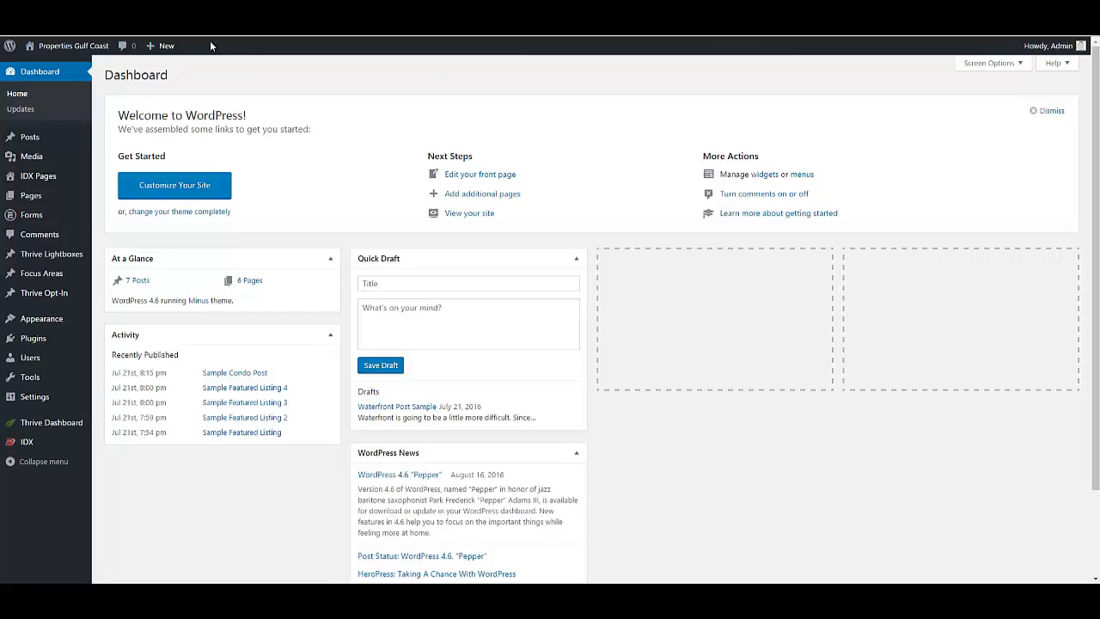
Visit the live Properties of the Gulf Coast homepage via the admin bar site name.
click(165, 45)
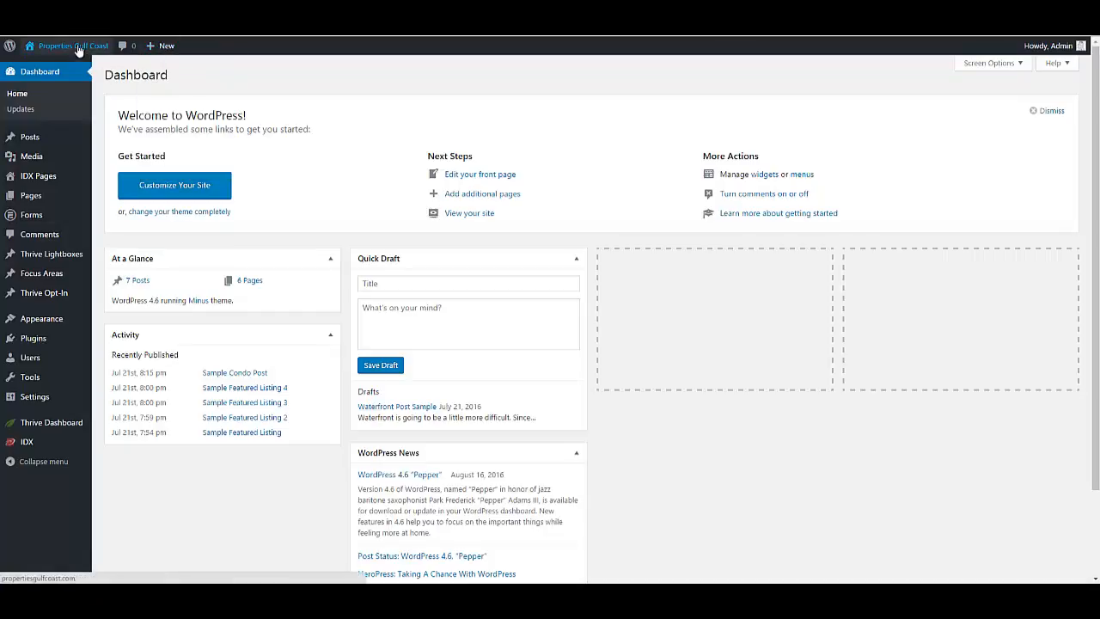
mouse_move(320, 98)
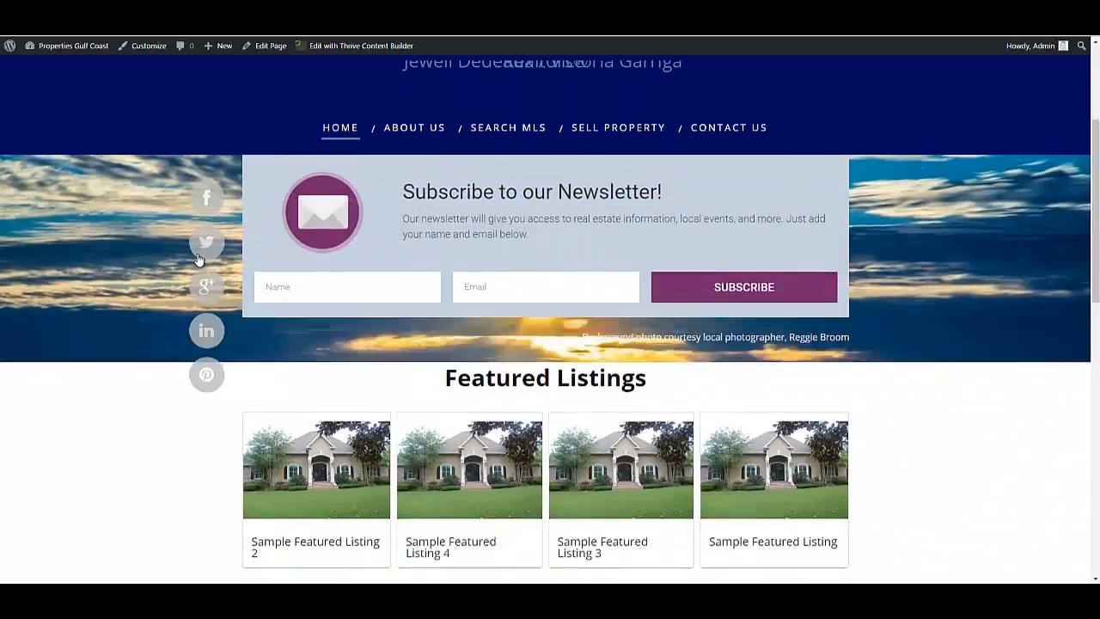
scroll(up, 3)
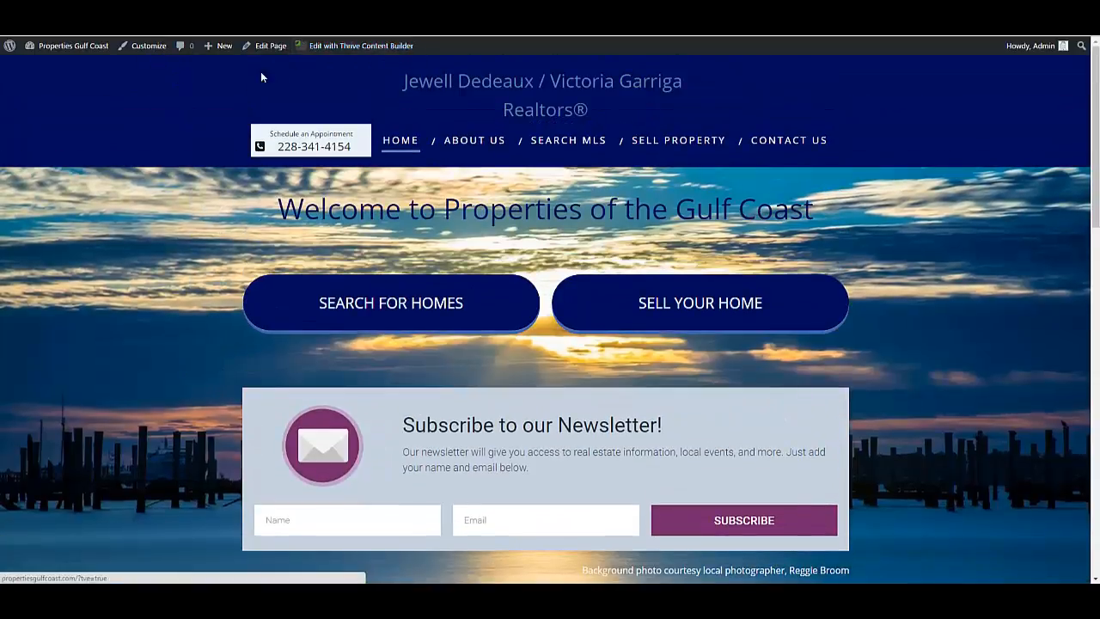
mouse_move(265, 45)
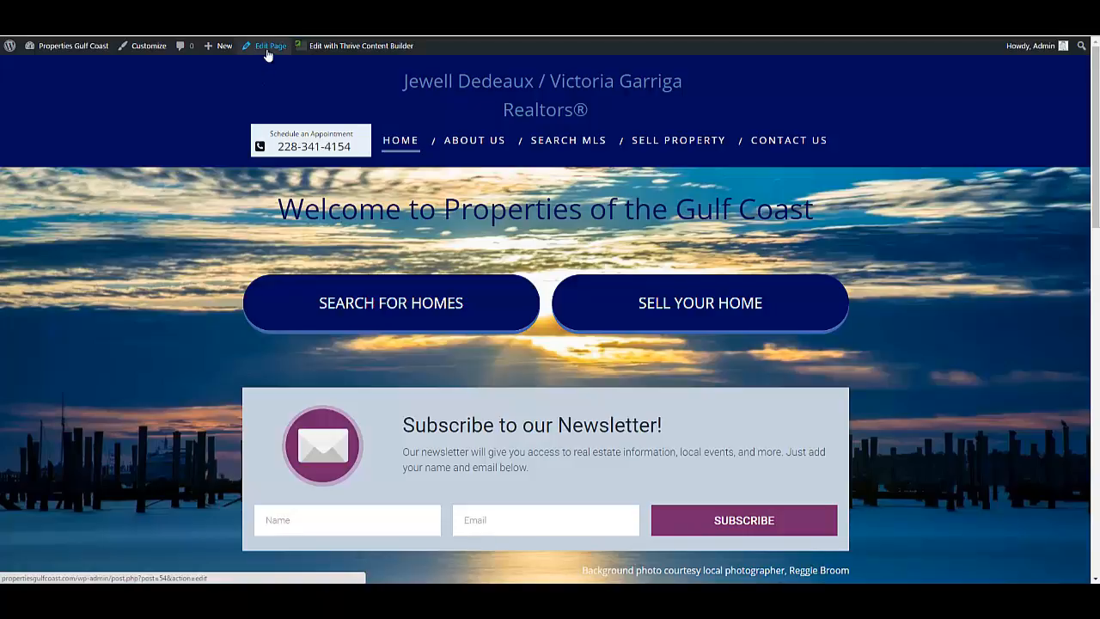
click(223, 45)
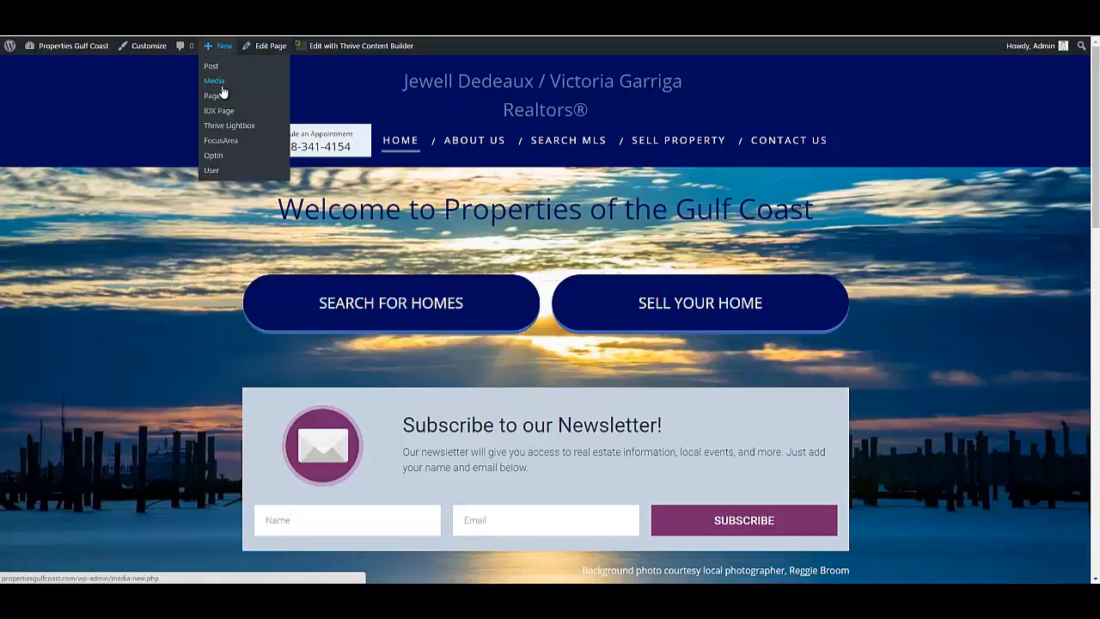
mouse_move(213, 96)
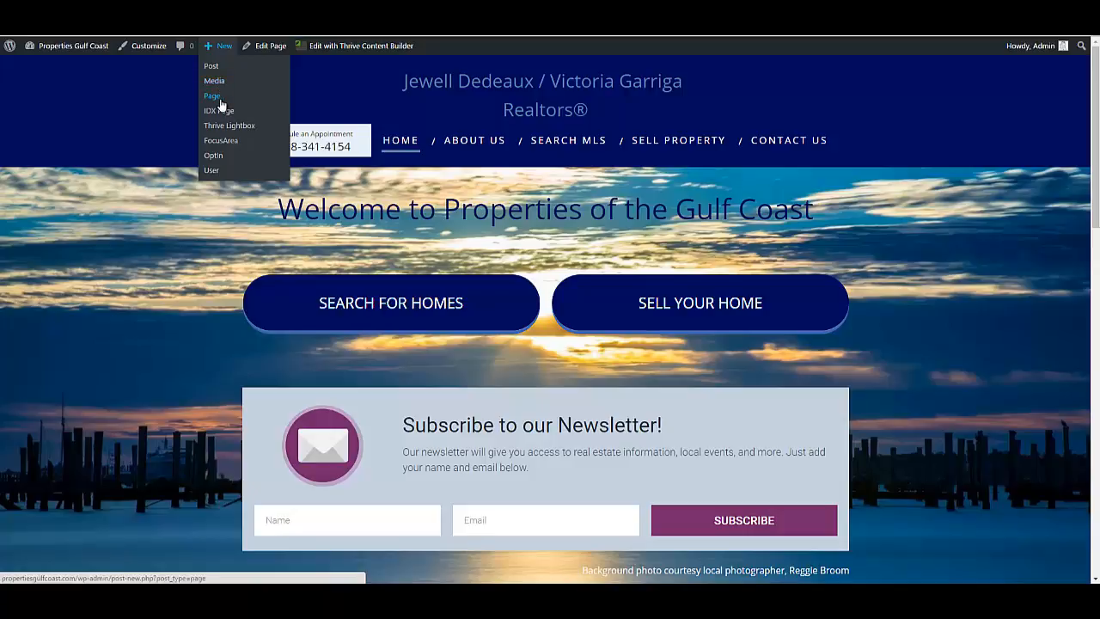
mouse_move(166, 60)
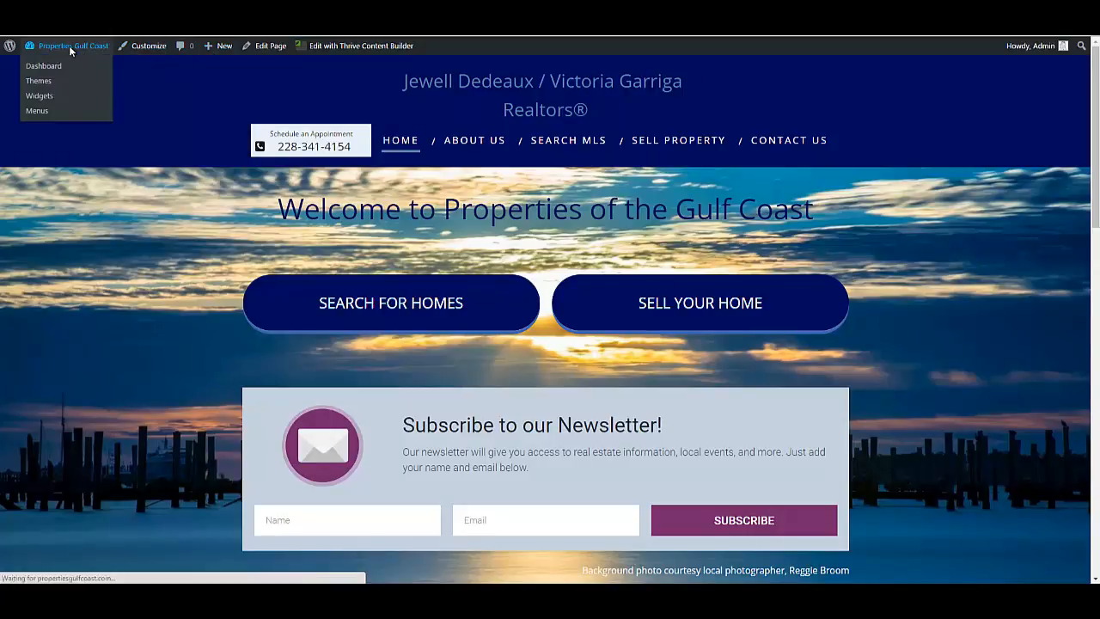
Go back to the admin Dashboard from the admin bar's site-name menu.
click(44, 65)
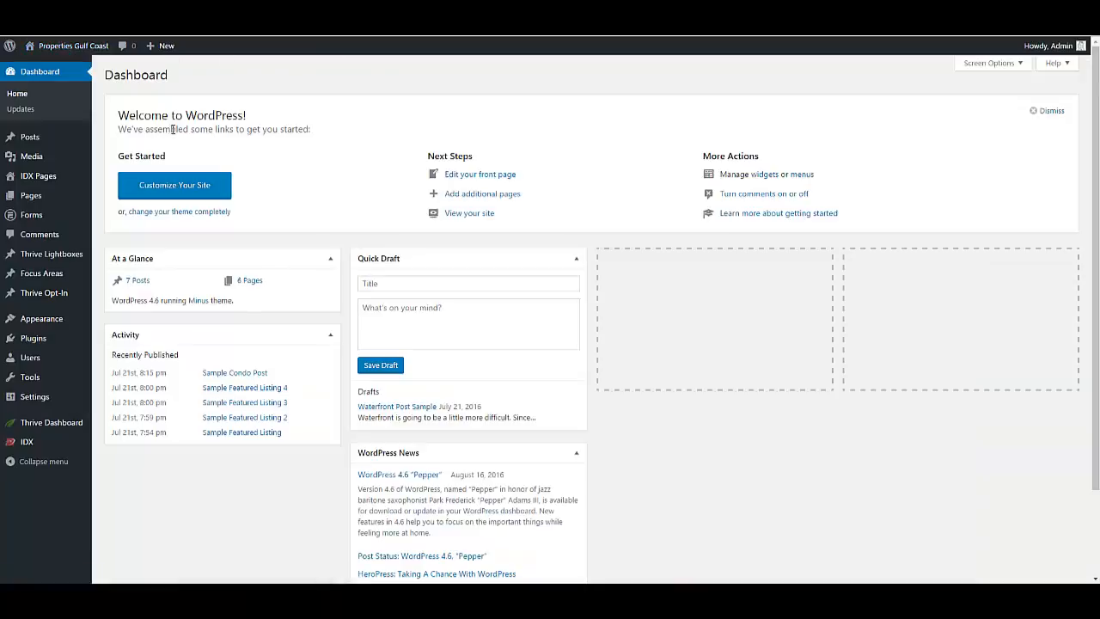
mouse_move(102, 117)
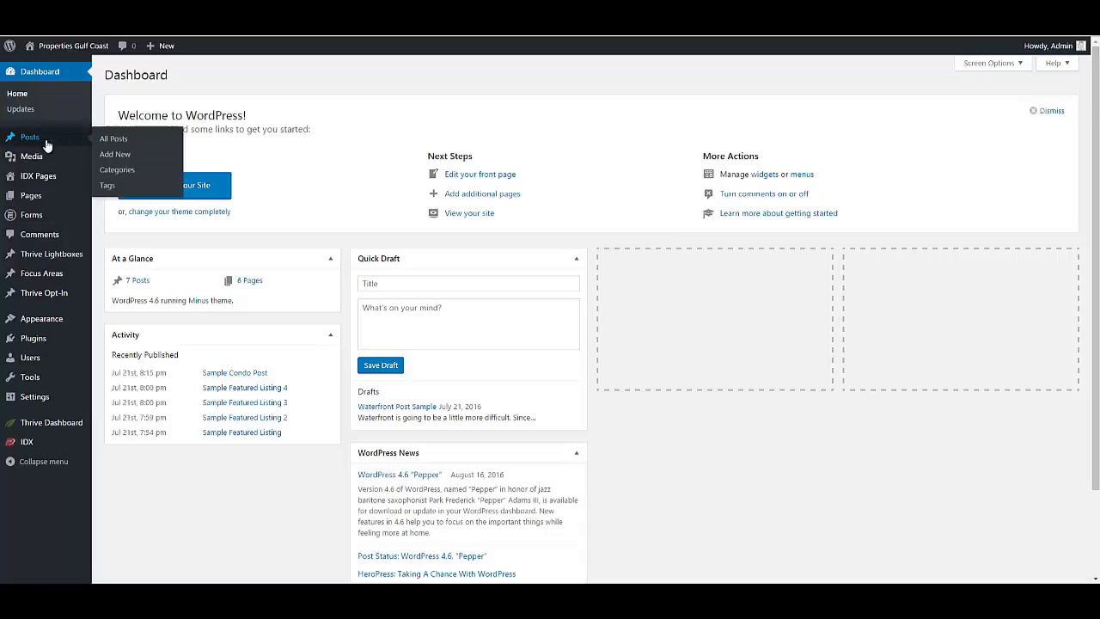
mouse_move(114, 137)
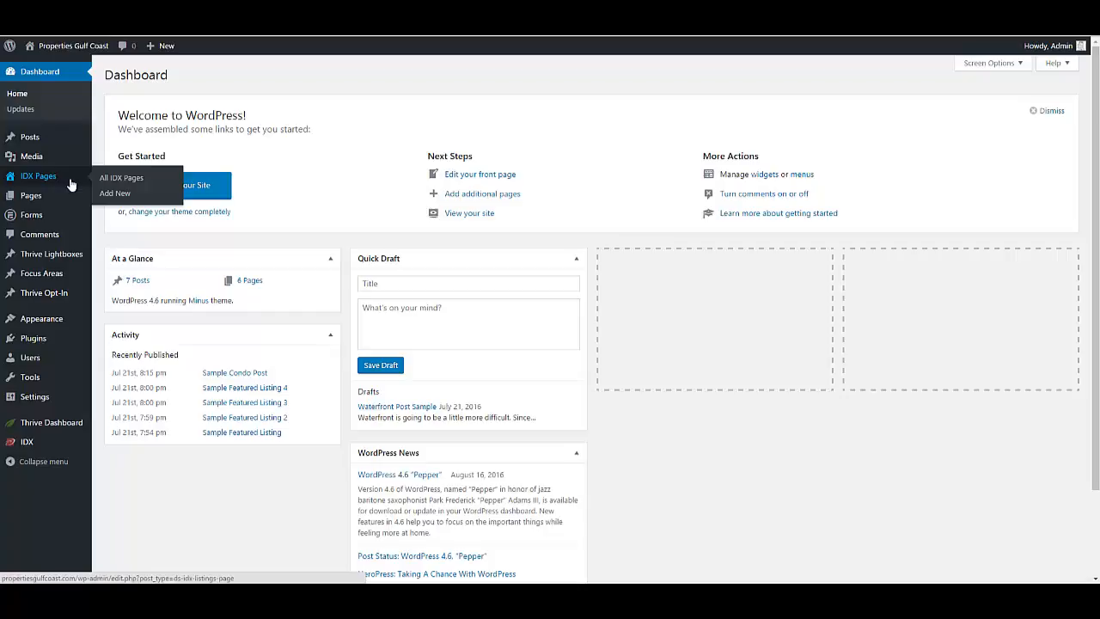
mouse_move(65, 182)
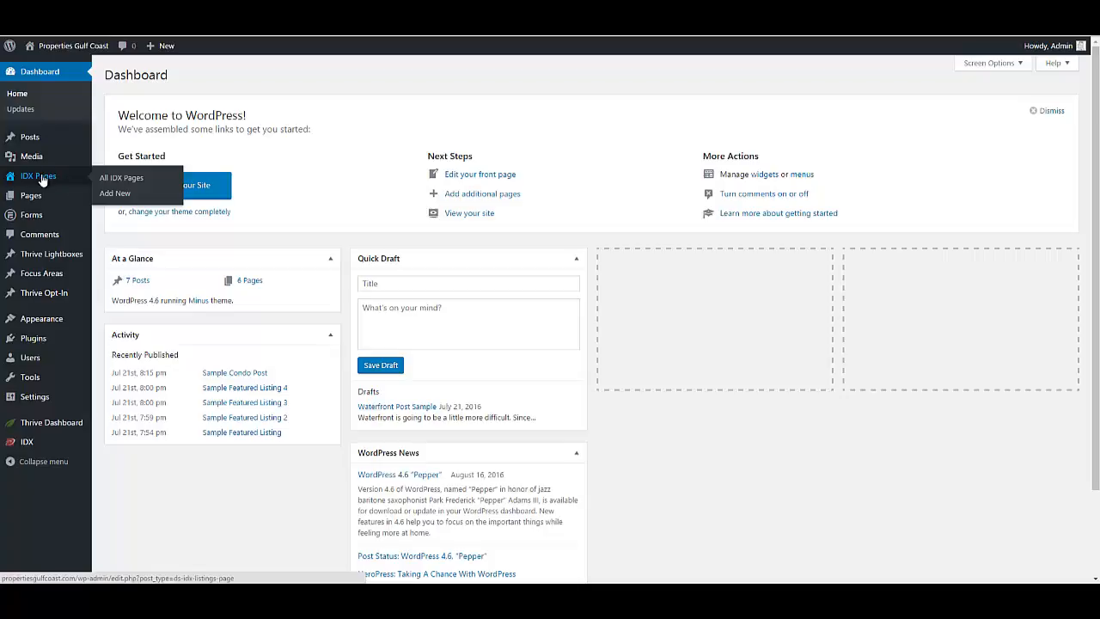
mouse_move(31, 196)
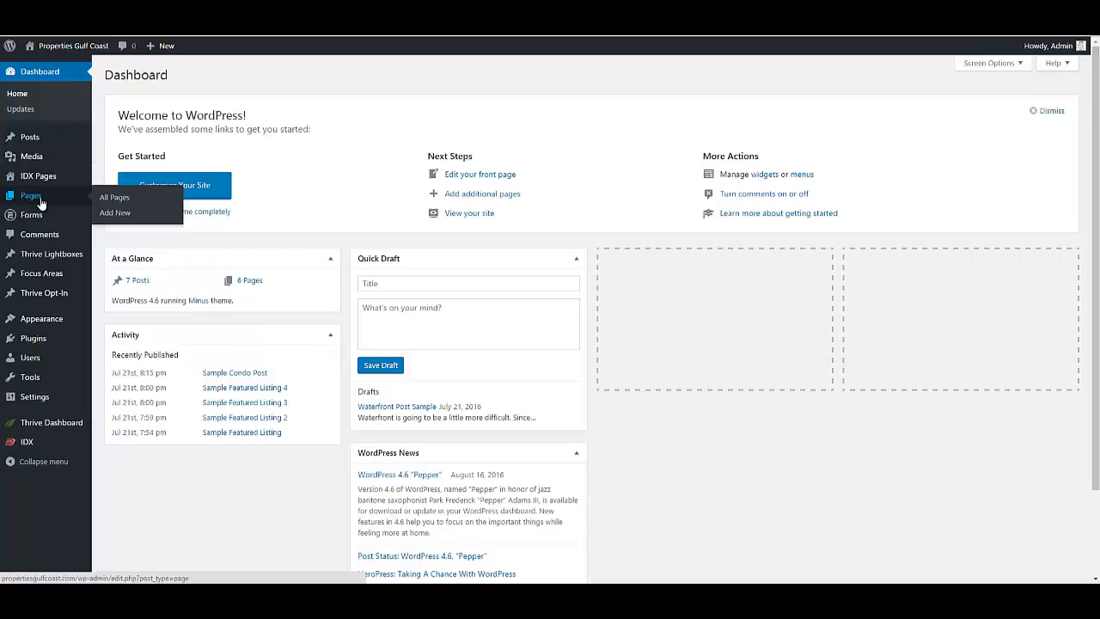
mouse_move(31, 138)
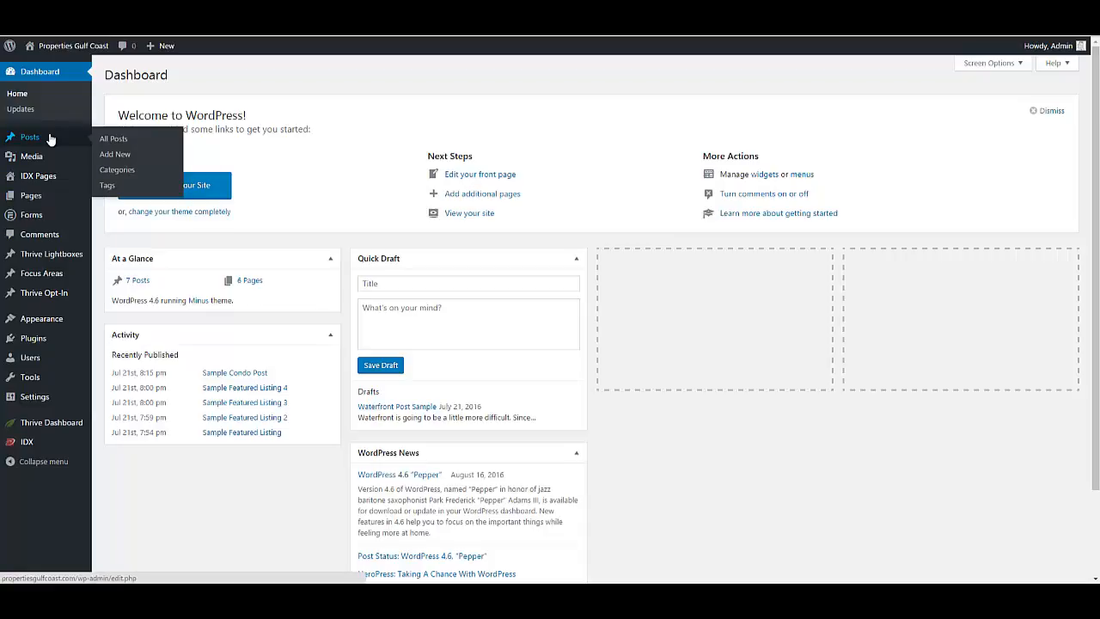
mouse_move(31, 154)
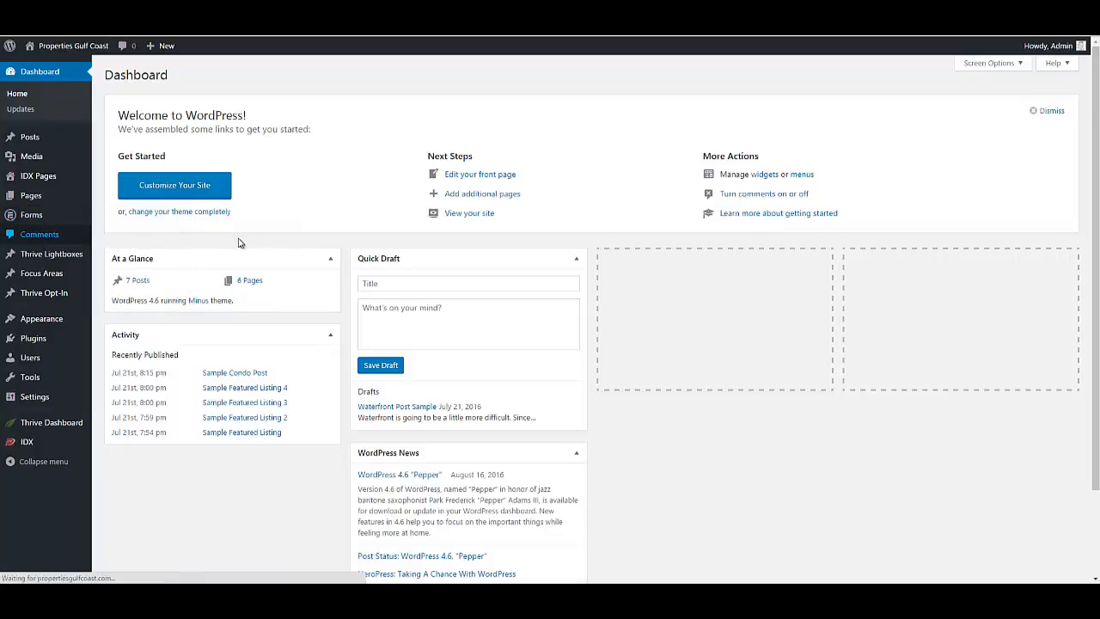
Show the Comments screen from the sidebar, which lists no comments.
click(39, 234)
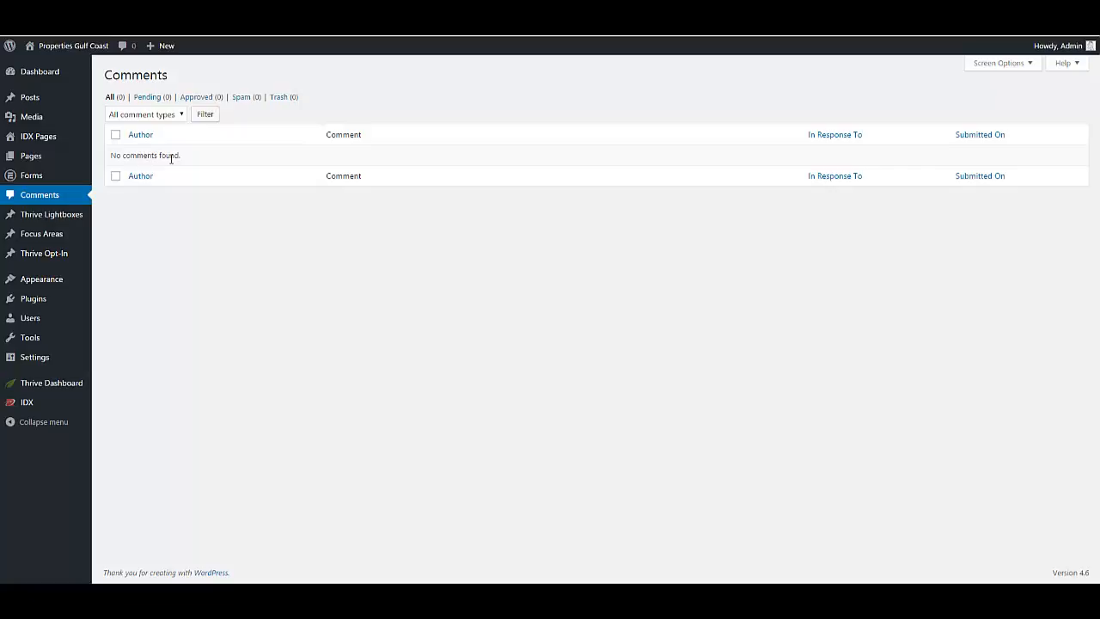
mouse_move(189, 158)
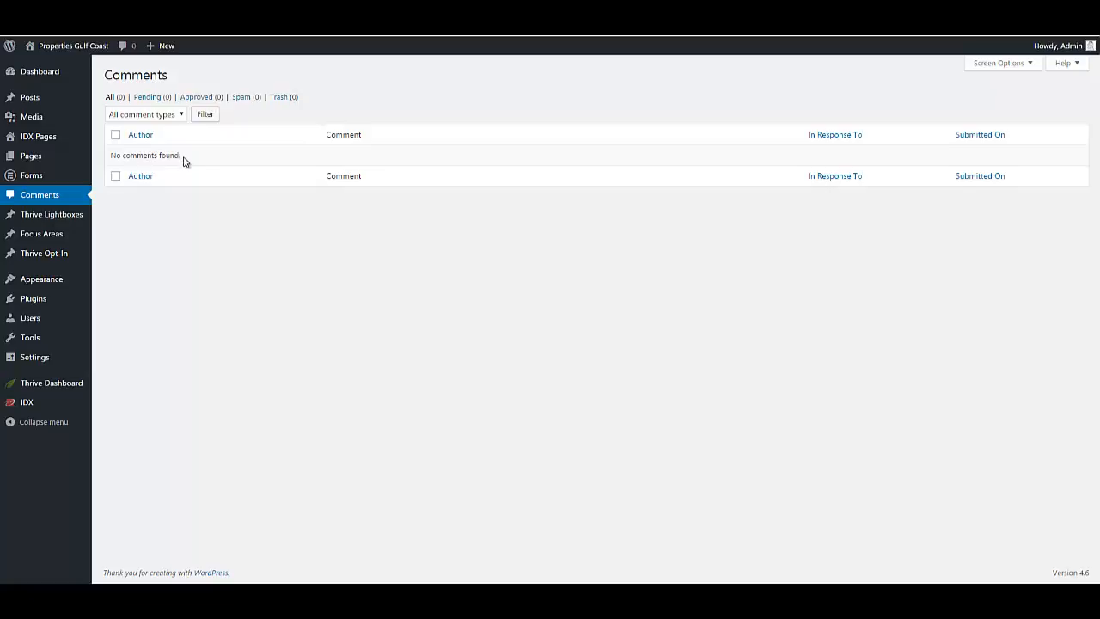
mouse_move(127, 213)
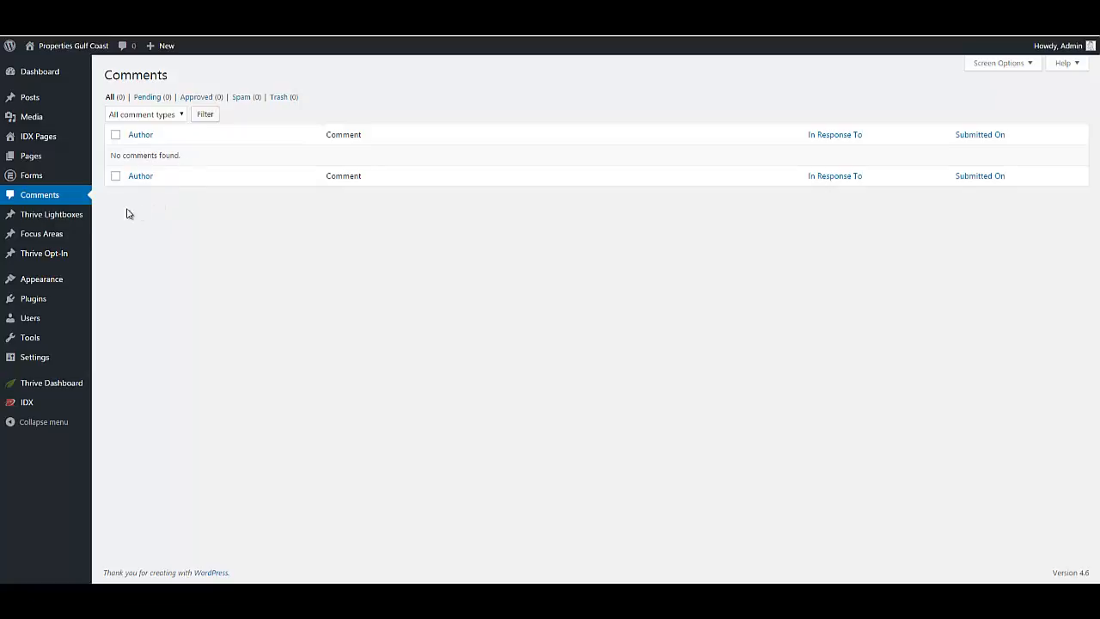
mouse_move(51, 213)
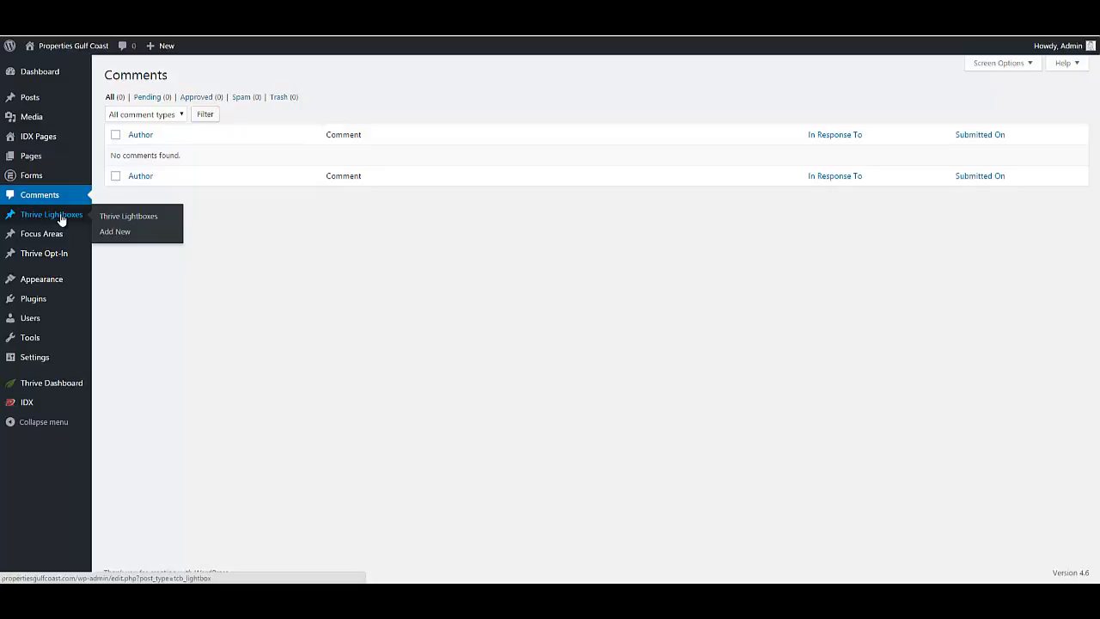
mouse_move(217, 220)
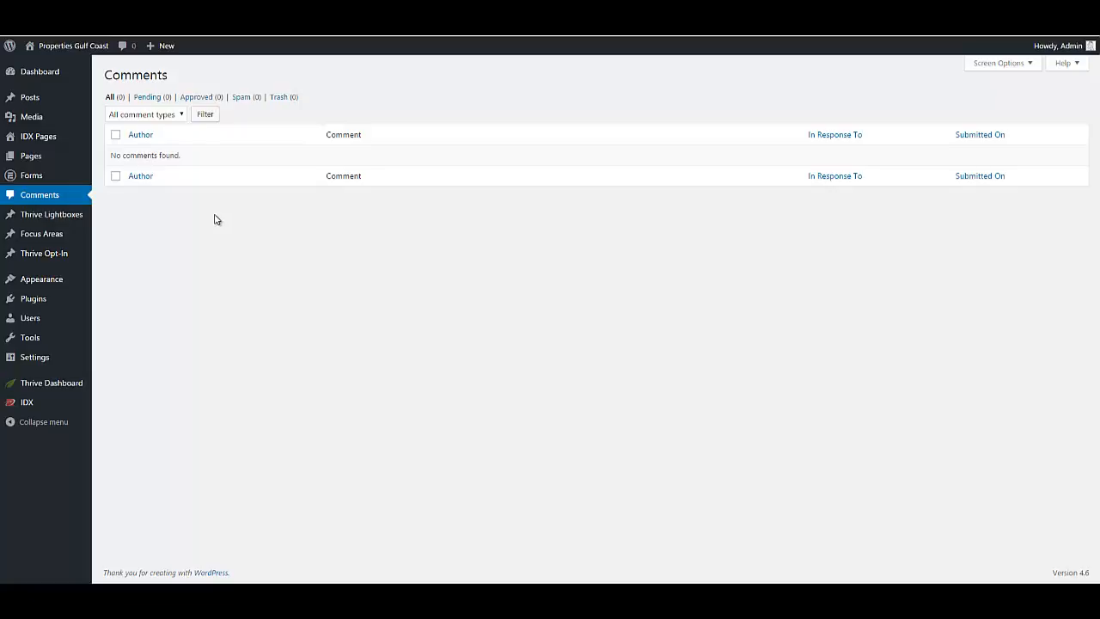
mouse_move(110, 234)
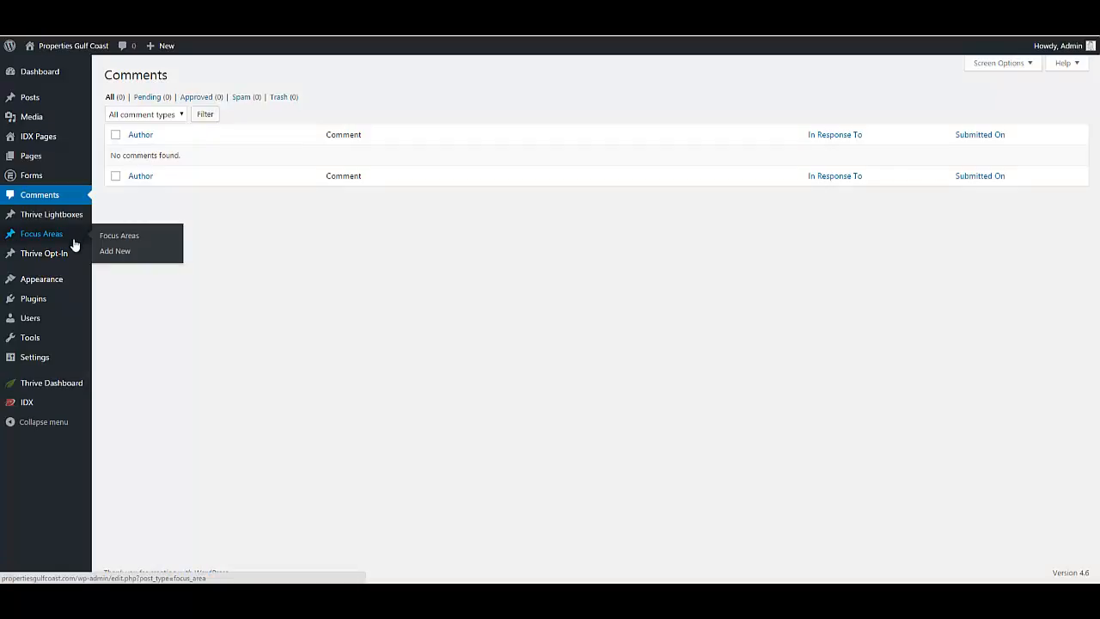
mouse_move(41, 278)
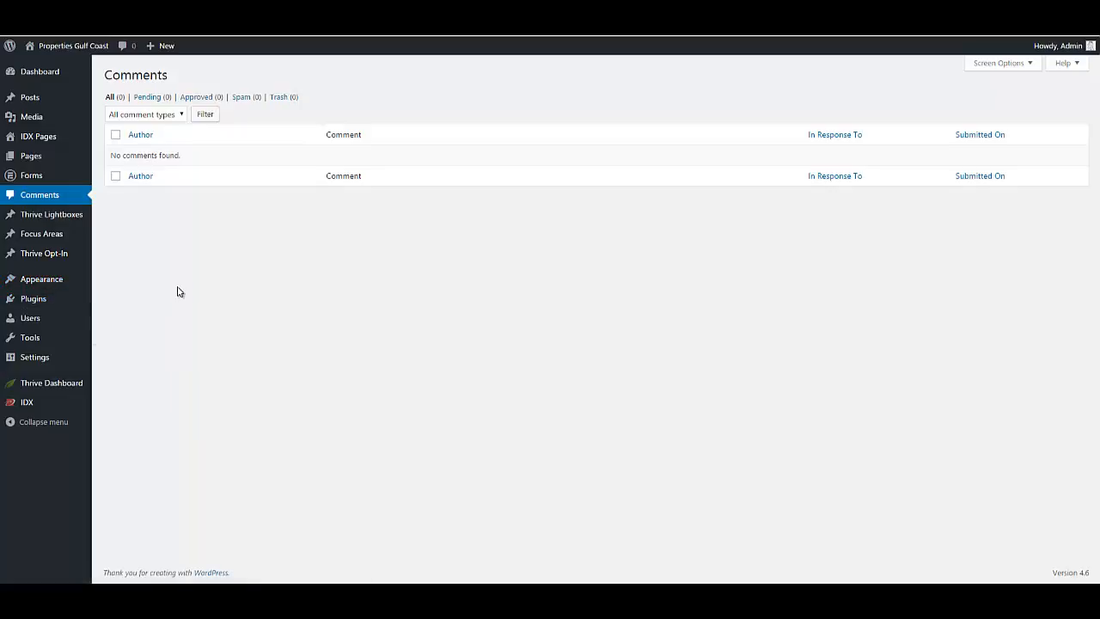
mouse_move(41, 278)
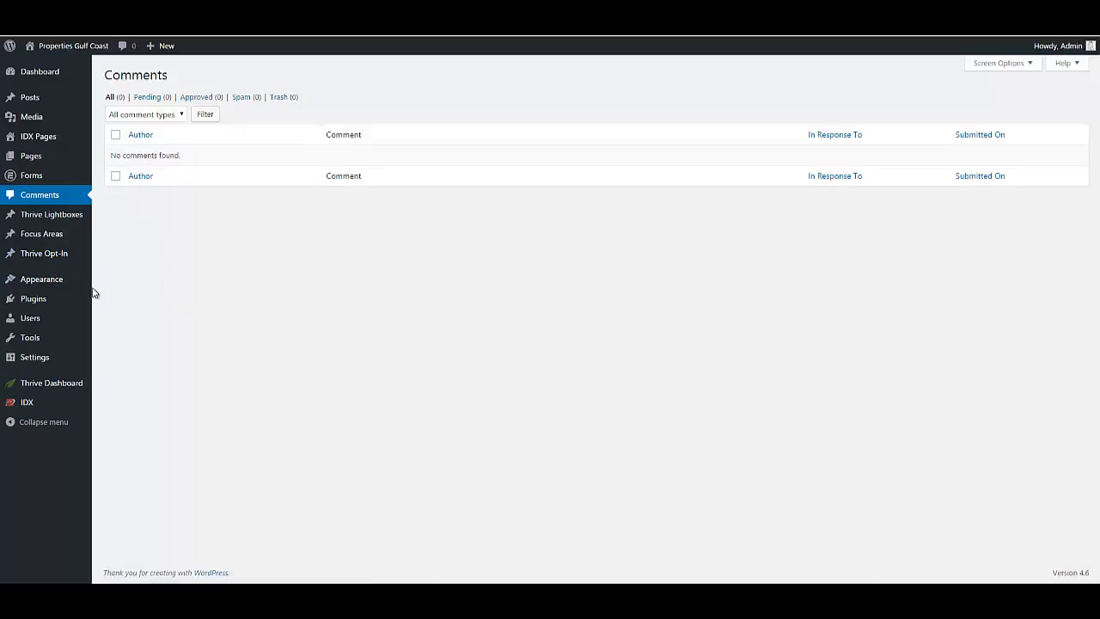
mouse_move(98, 296)
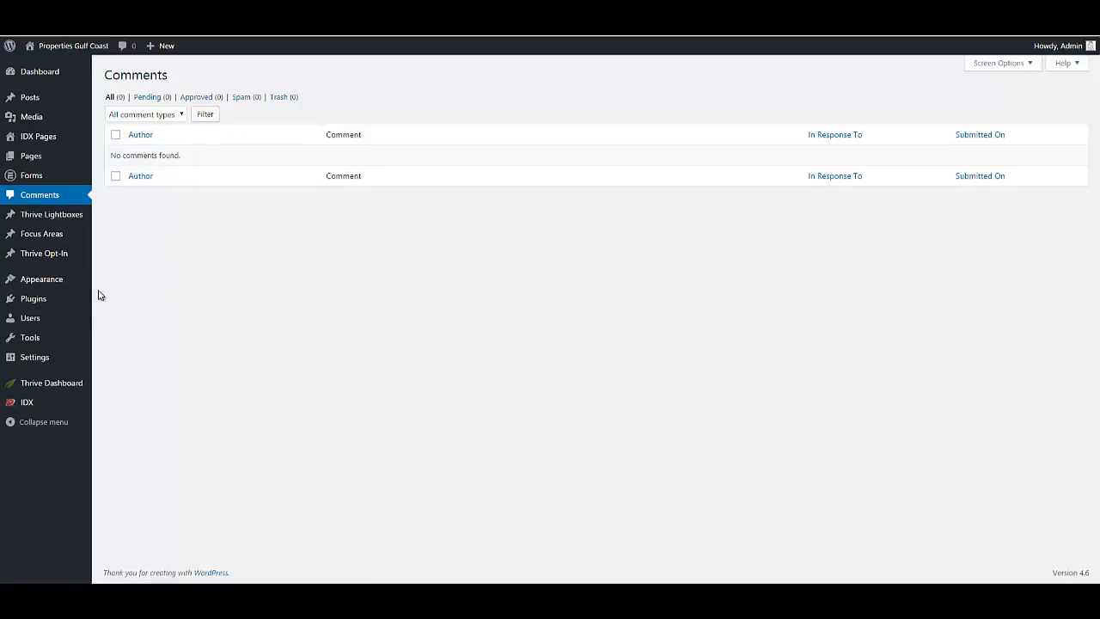
mouse_move(33, 299)
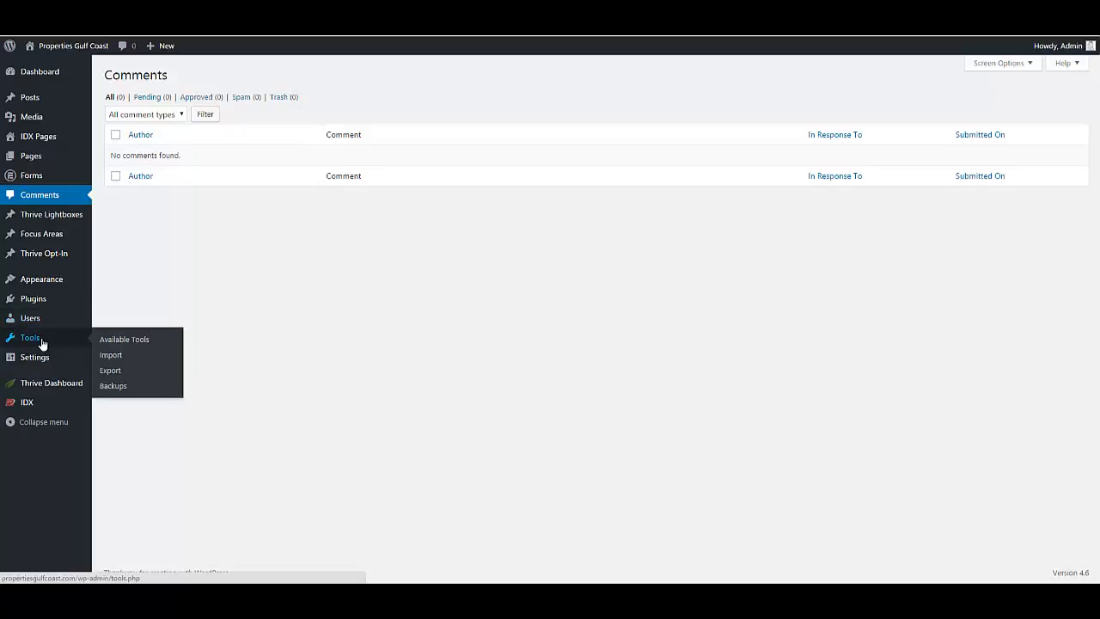
mouse_move(123, 339)
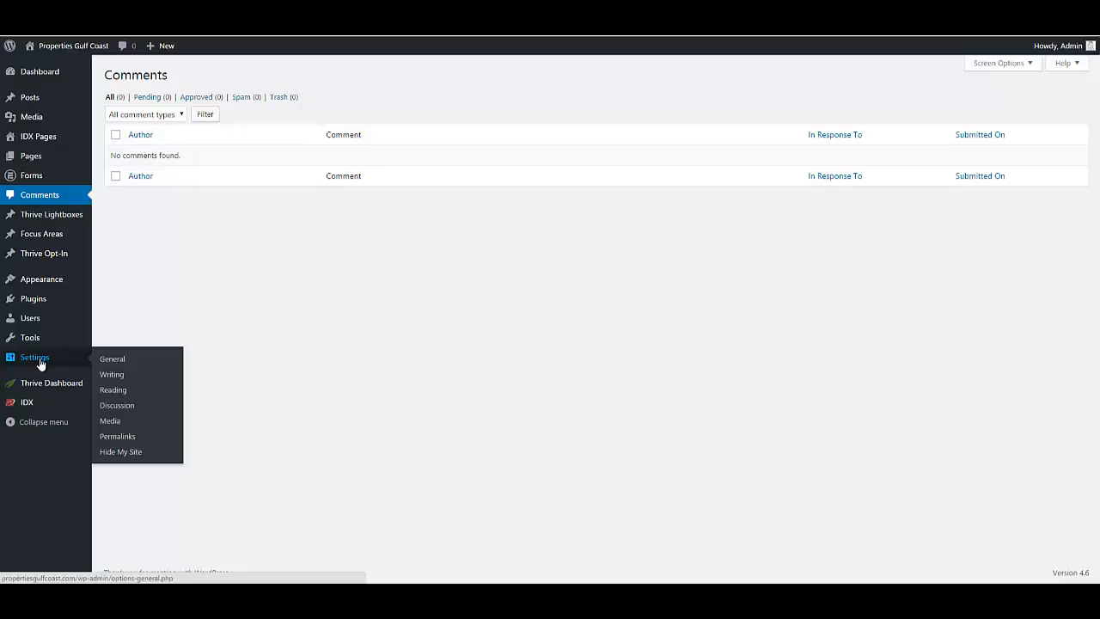
mouse_move(54, 352)
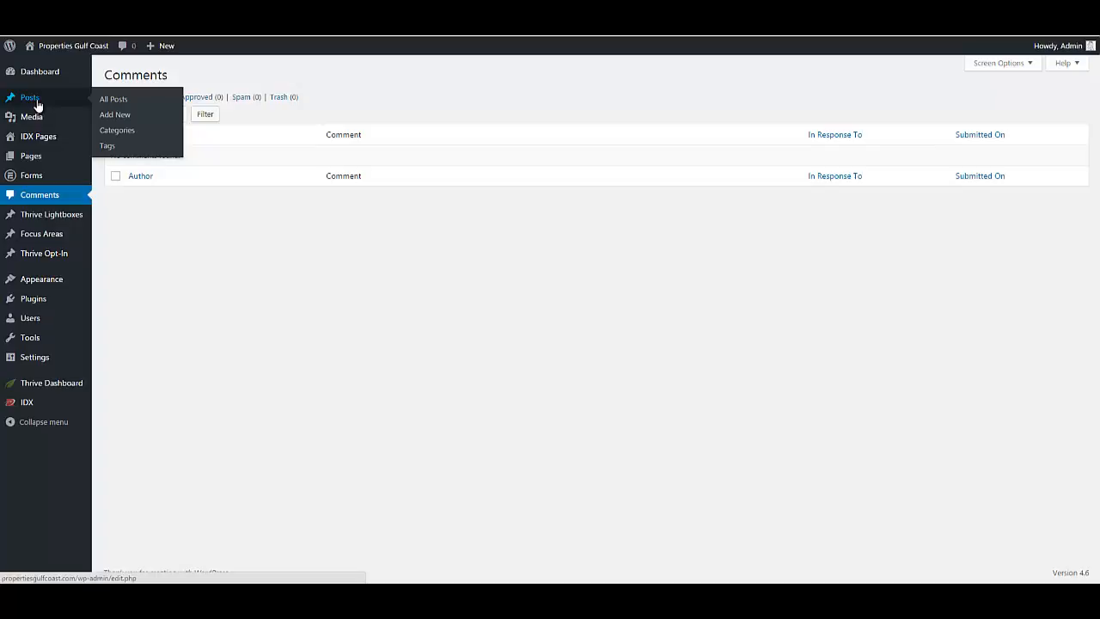
mouse_move(31, 155)
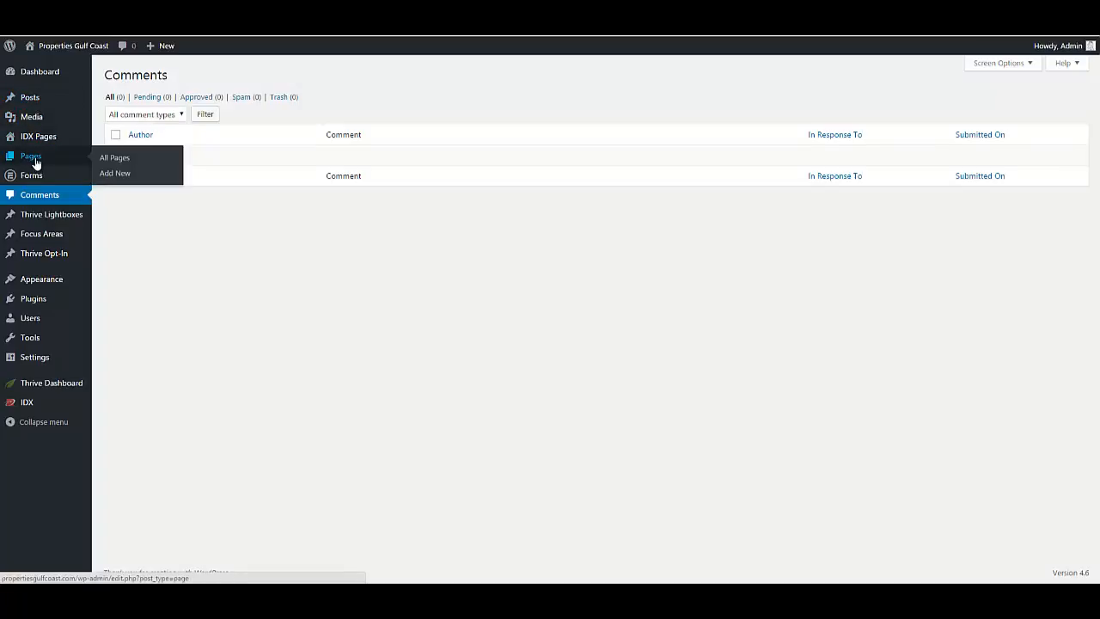